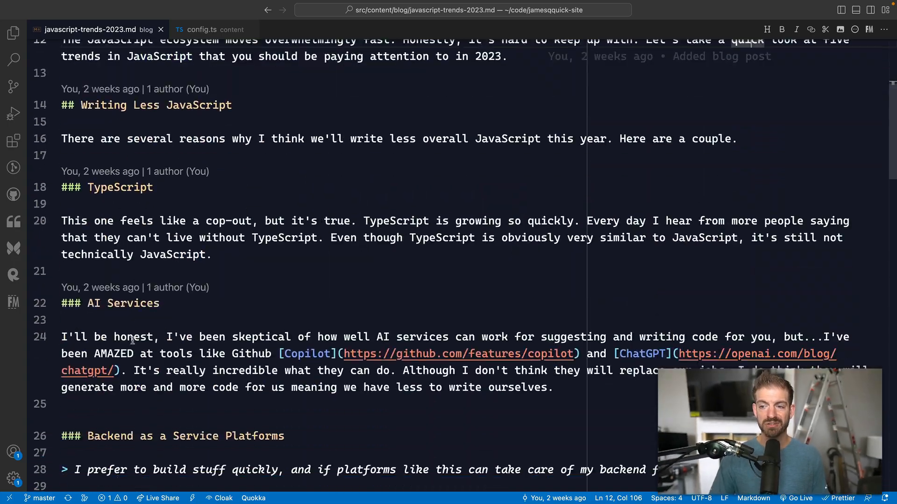
Scroll through javascript-trends-2023.md and move into its front matter block between the --- markers
scroll("down", 3)
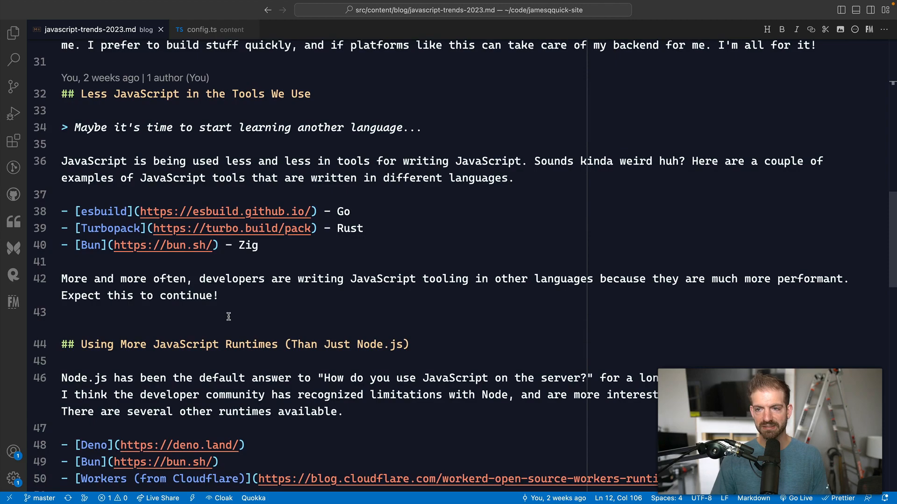
double_click(251, 279)
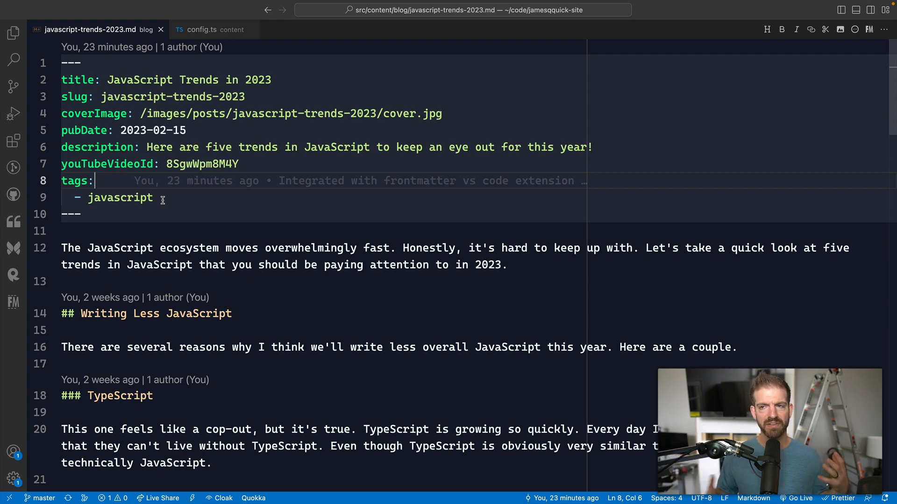
left_click(82, 214)
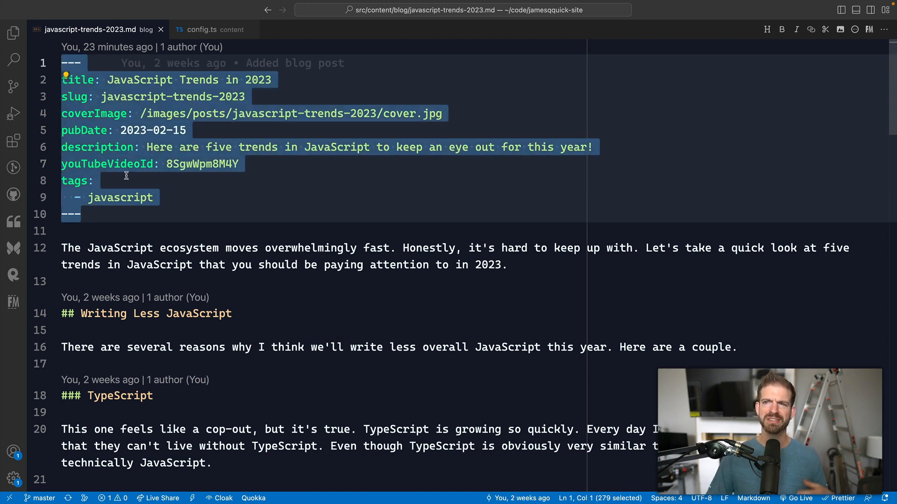
Create new-blog-post.md inside the blog folder from the Explorer tree
left_click(13, 33)
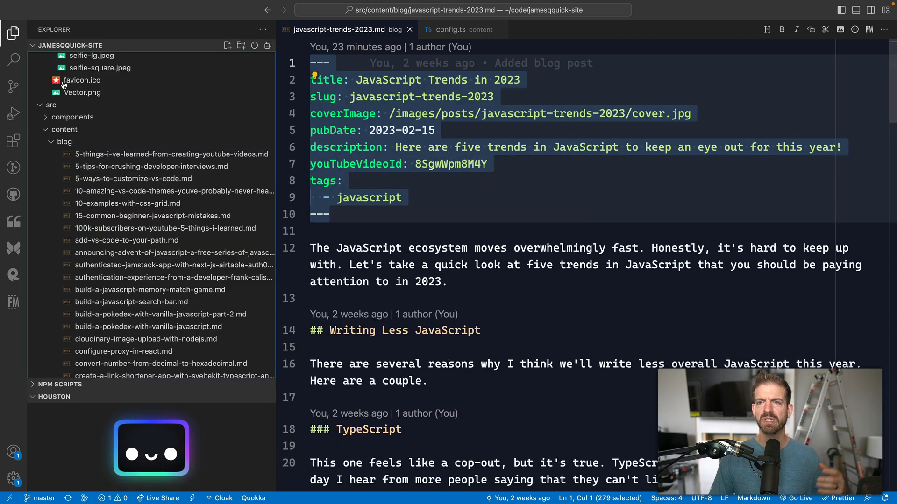
right_click(63, 141)
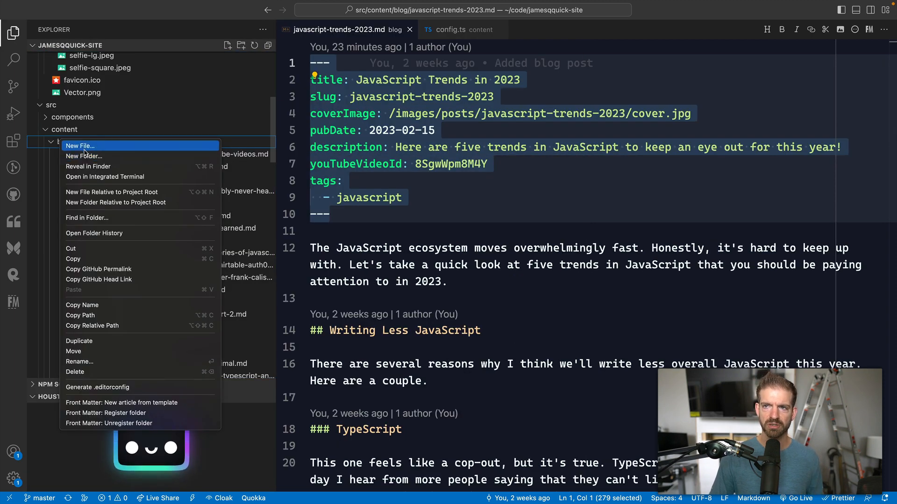
left_click(80, 146)
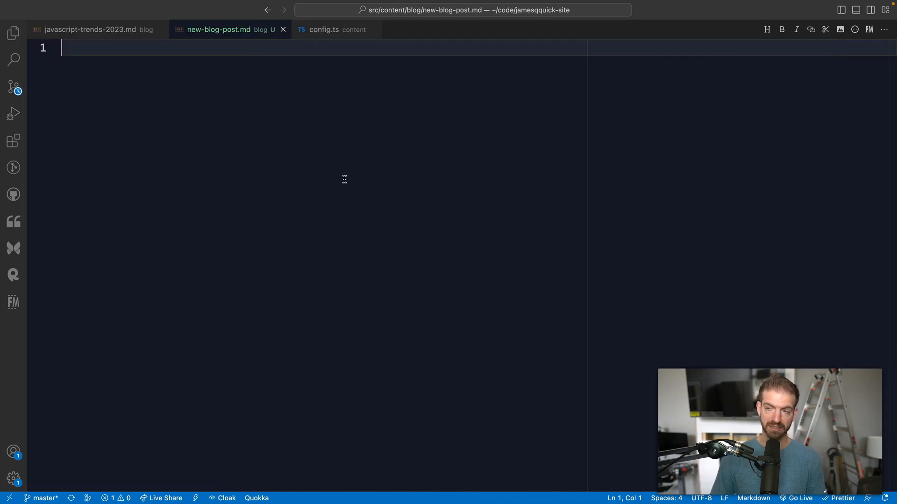
Copy the JavaScript Trends post's front matter into the new file
left_click(89, 29)
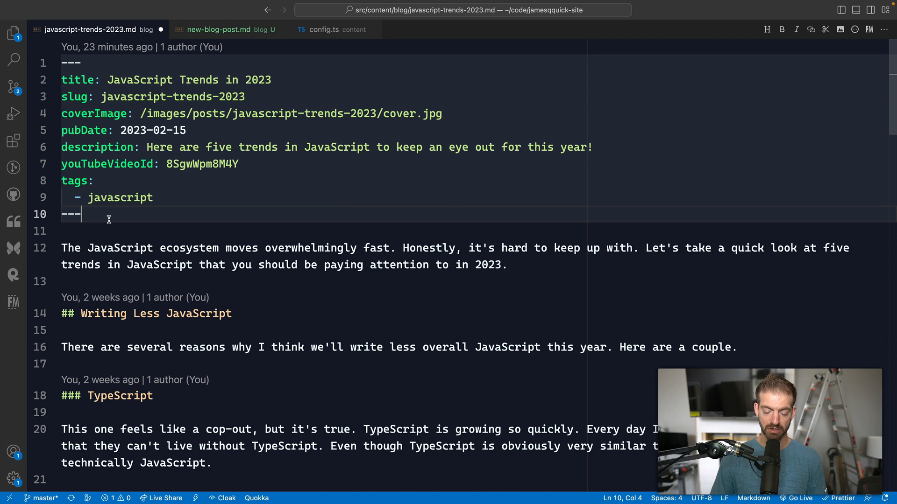
left_click(219, 29)
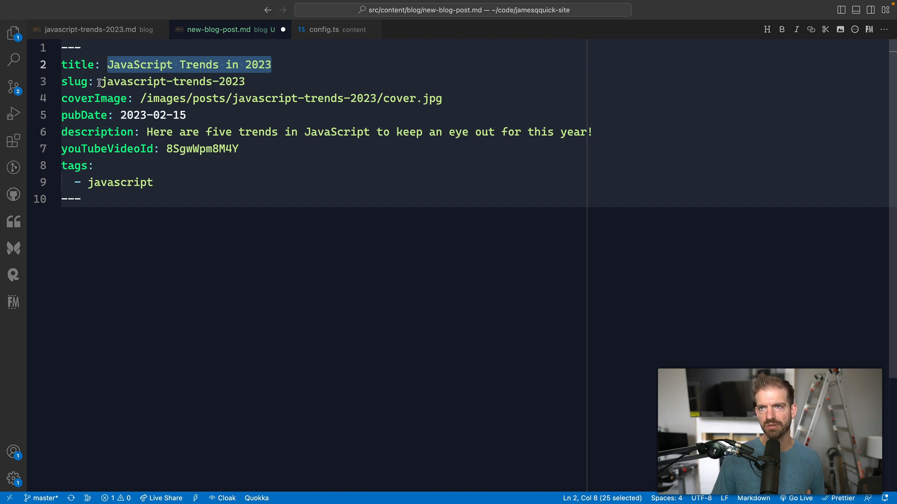
double_click(173, 81)
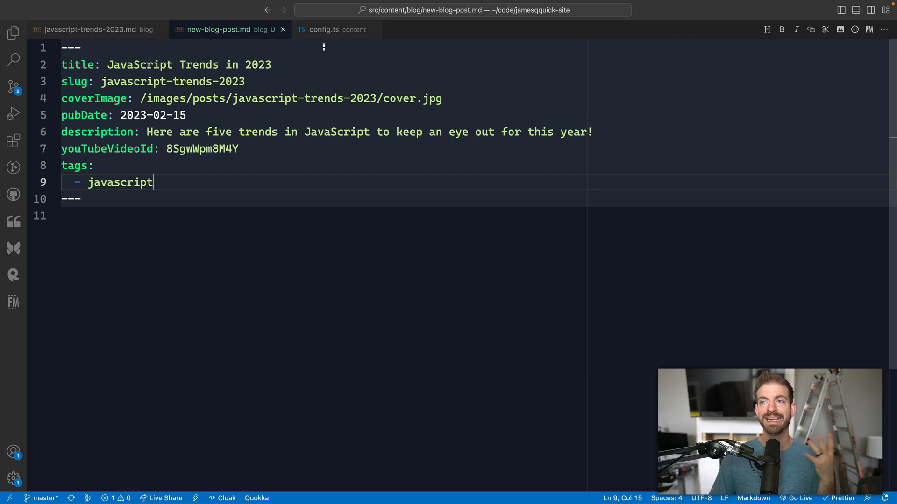
View the rendered javascript-trends-2023 post in Chrome, then return to the blog collection schema in config.ts
left_click(166, 12)
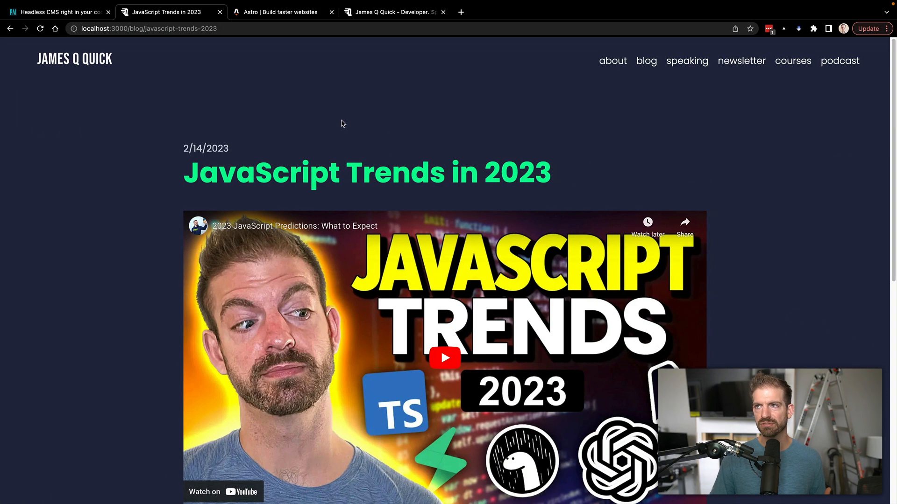
left_click(280, 12)
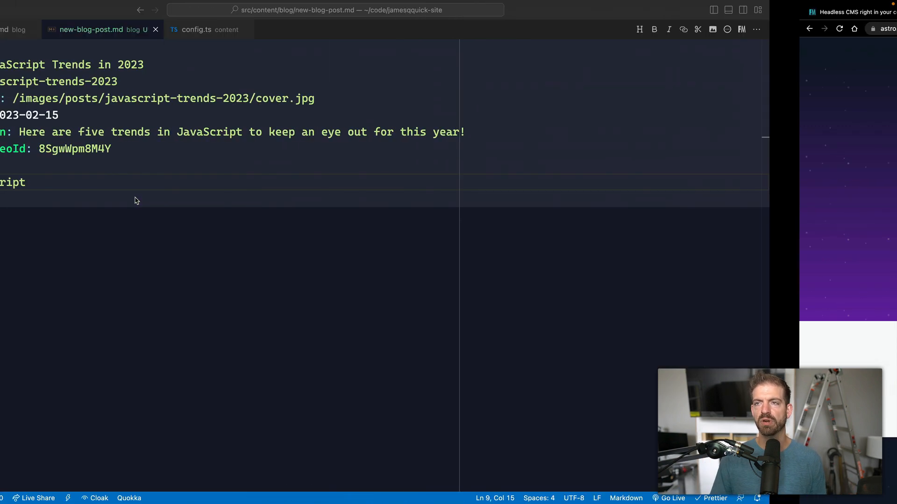
left_click(323, 29)
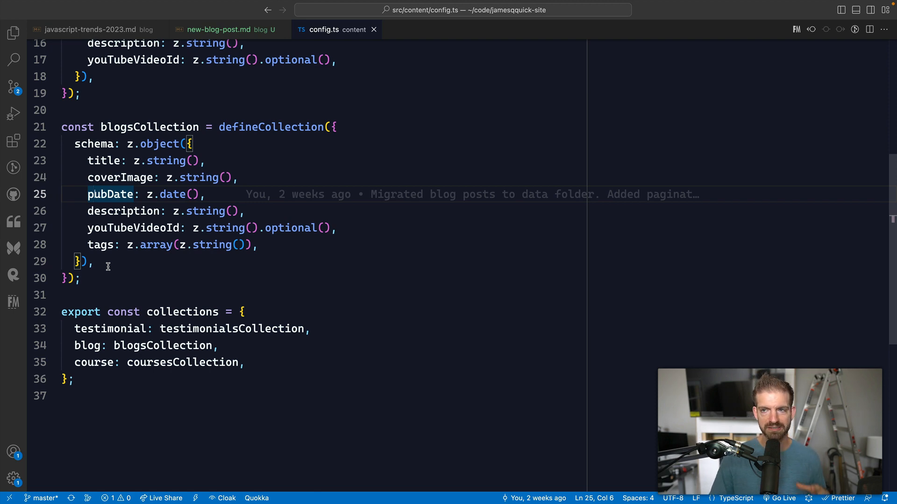
Select and clear the contents of new-blog-post.md before heading to the Astro homepage
left_click(217, 29)
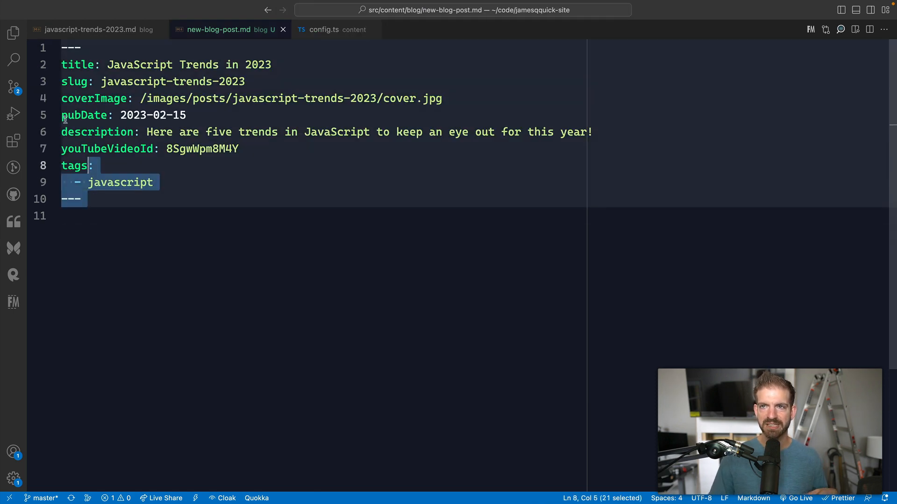
key("ctrl+a")
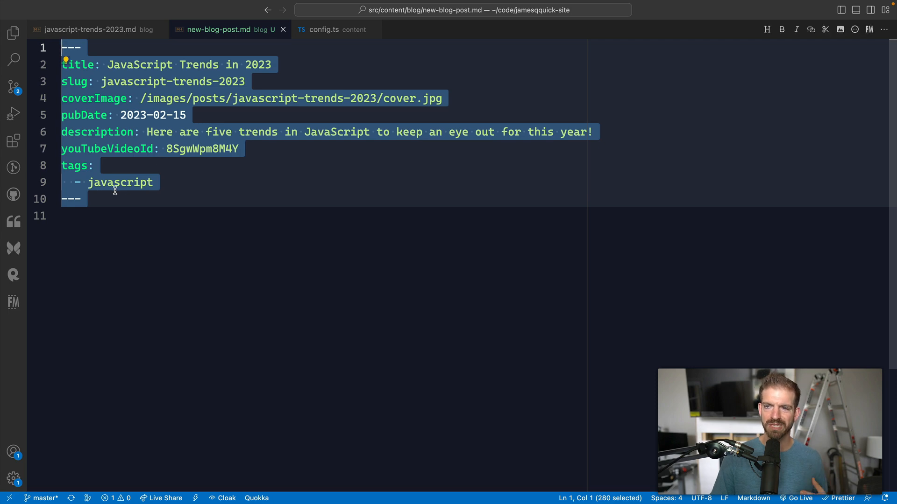
type("dele")
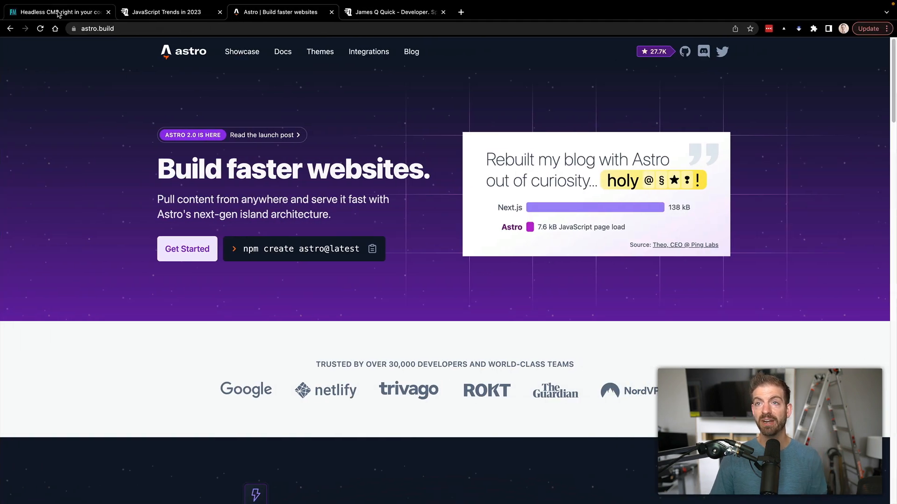
Bring up the Front Matter headless CMS homepage in Chrome
left_click(57, 11)
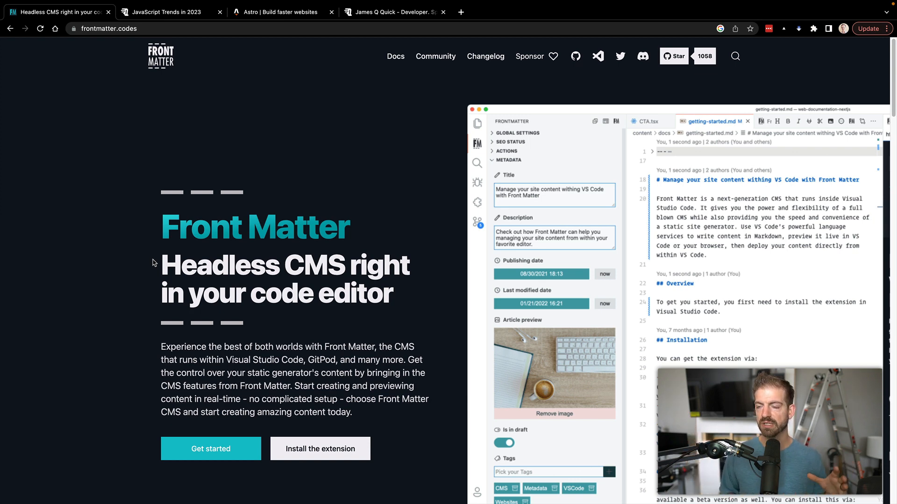
mouse_move(57, 318)
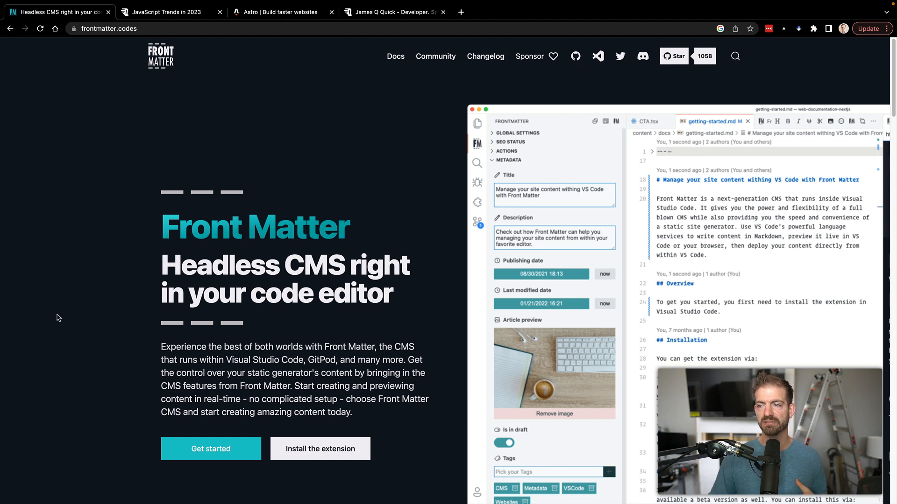
mouse_move(371, 276)
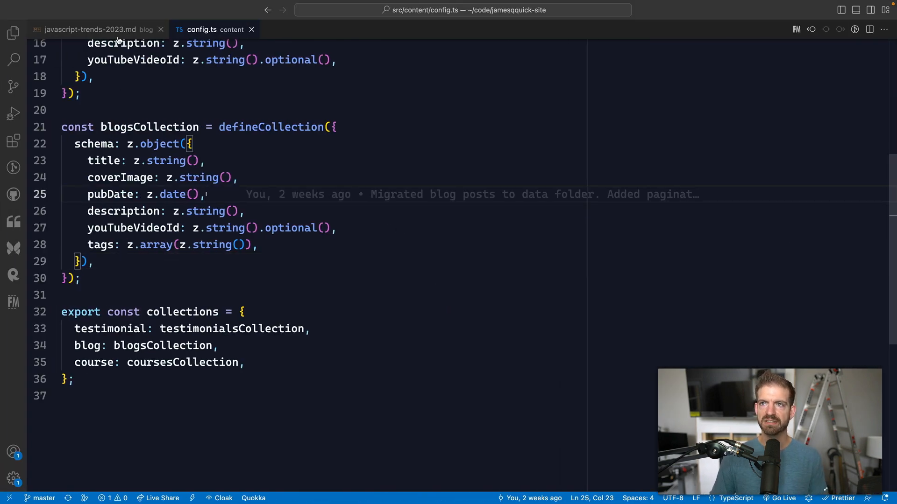
Edit the post title in the Front Matter panel, prefixing it with 'The Top'
left_click(90, 29)
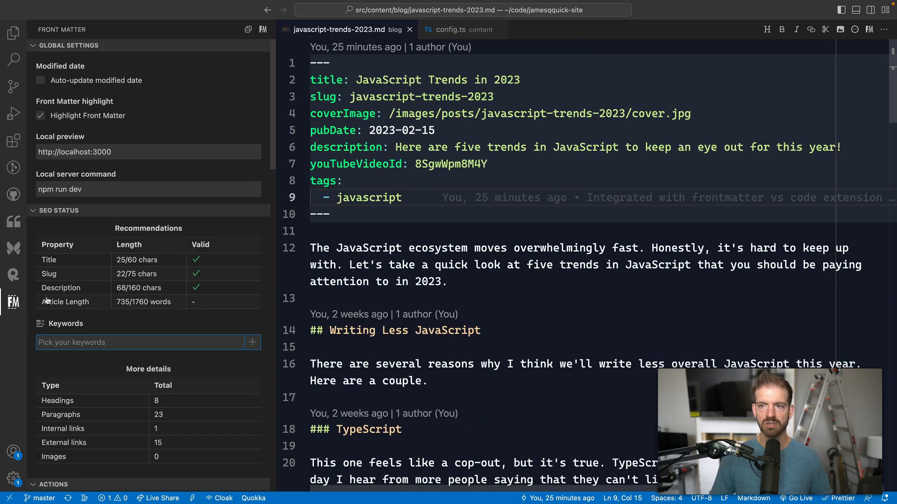
scroll("down", 3)
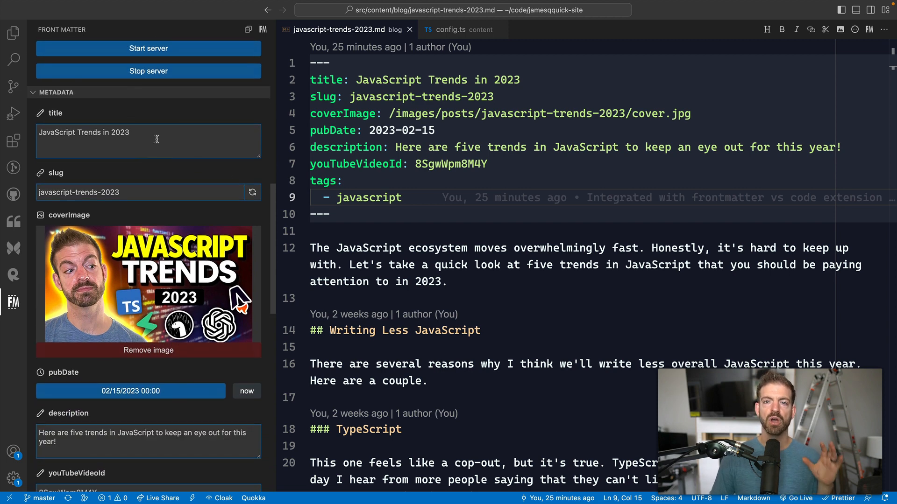
triple_click(83, 131)
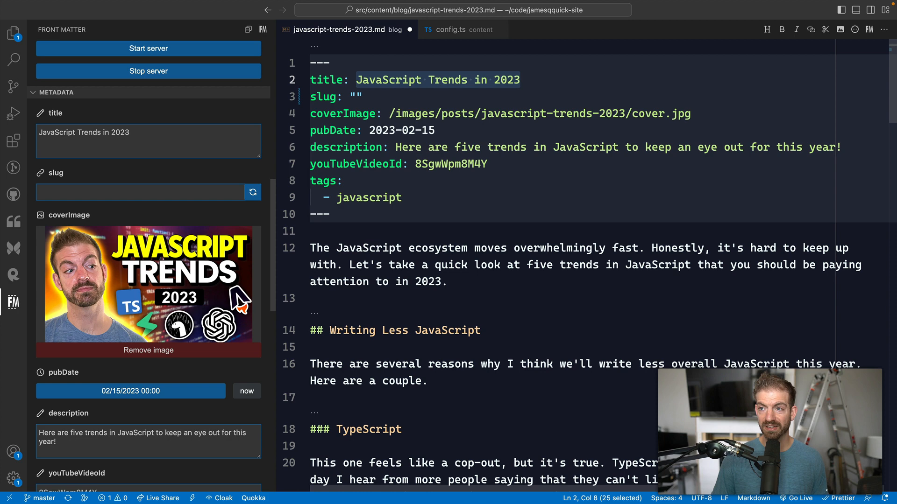
left_click(253, 192)
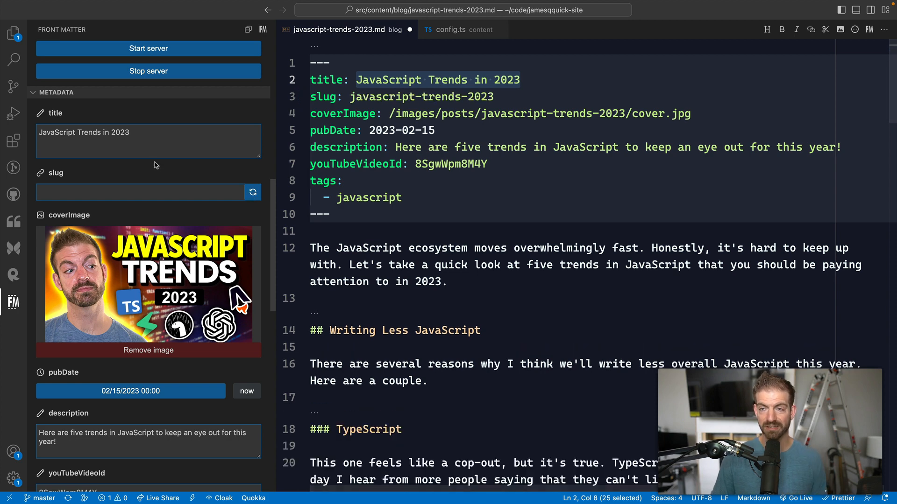
left_click(252, 192)
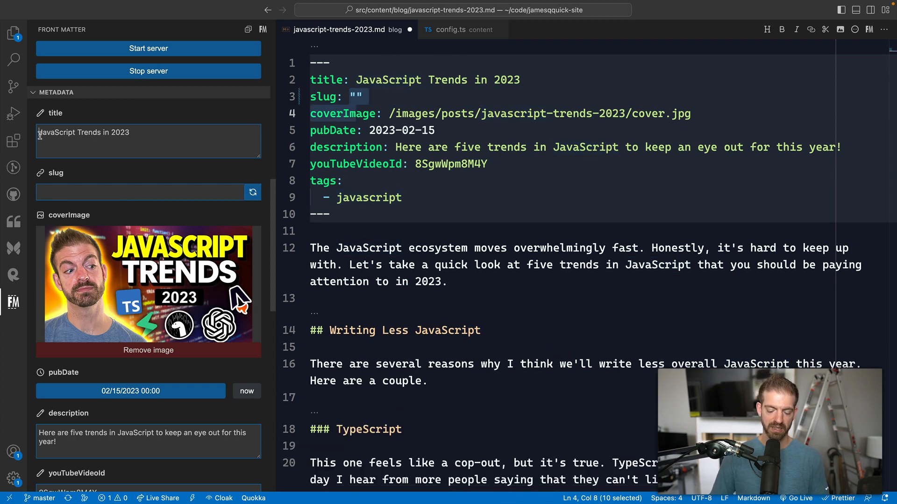
type("The Top")
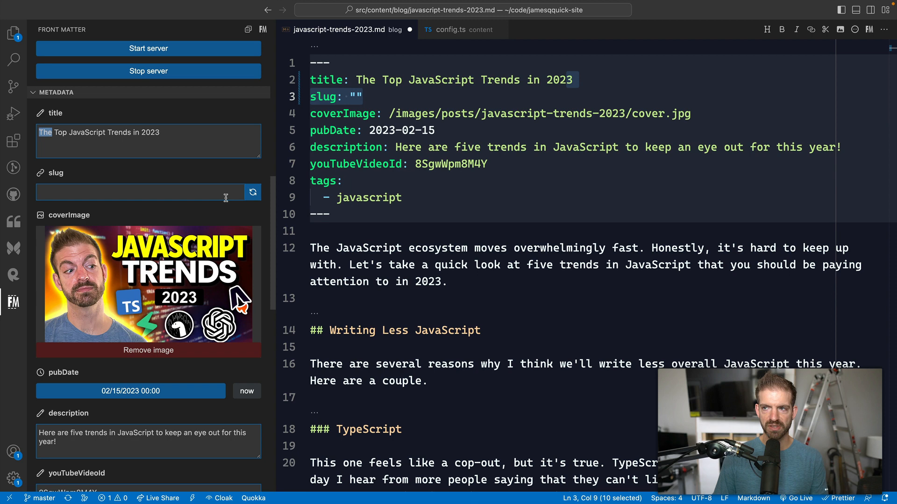
Regenerate the slug from the title, ending back at javascript-trends-2023
left_click(252, 193)
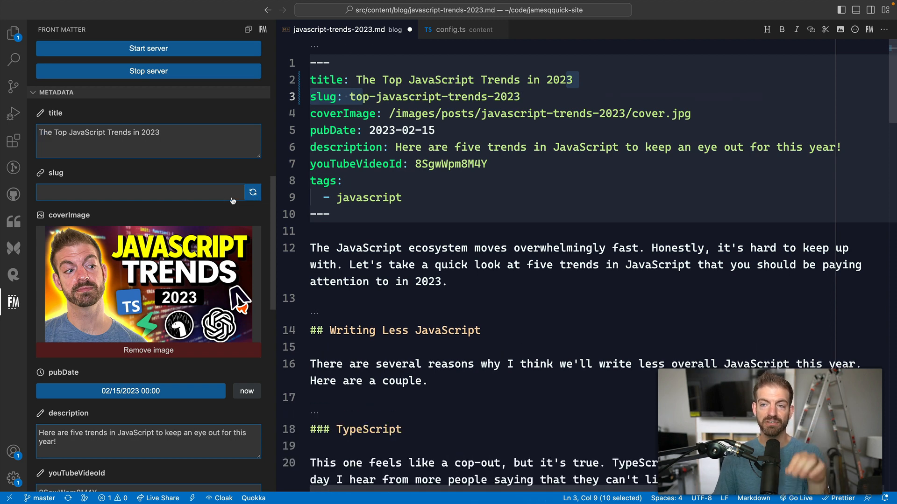
left_click(252, 192)
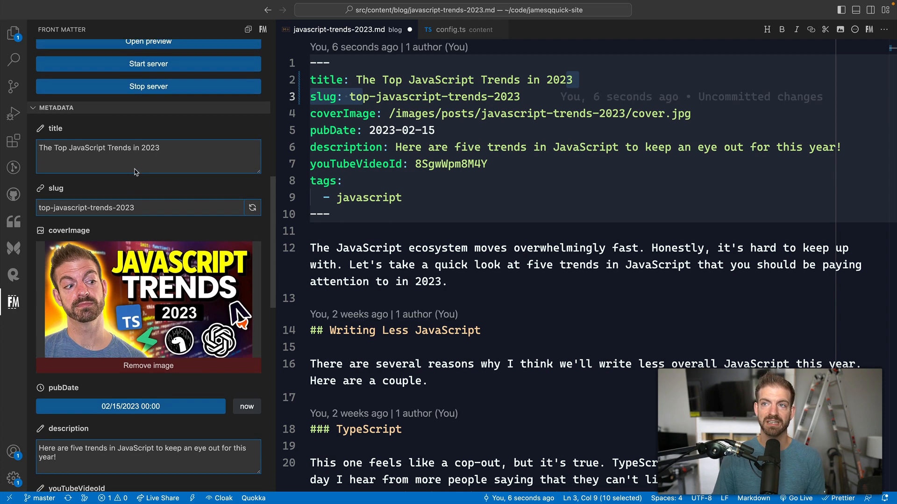
scroll("up", 3)
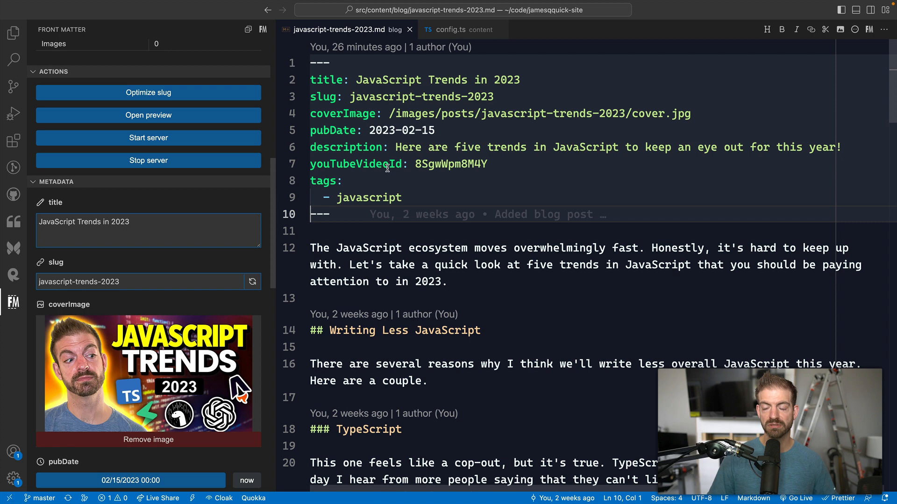
mouse_move(185, 269)
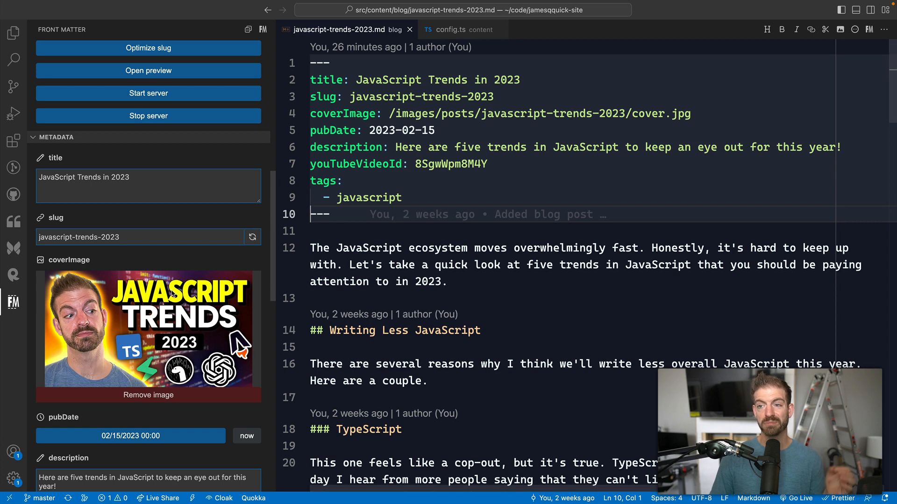
Set coverImage to /images/posts/javascript-trends-2023/cover.jpg via the Front Matter media picker
left_click(388, 113)
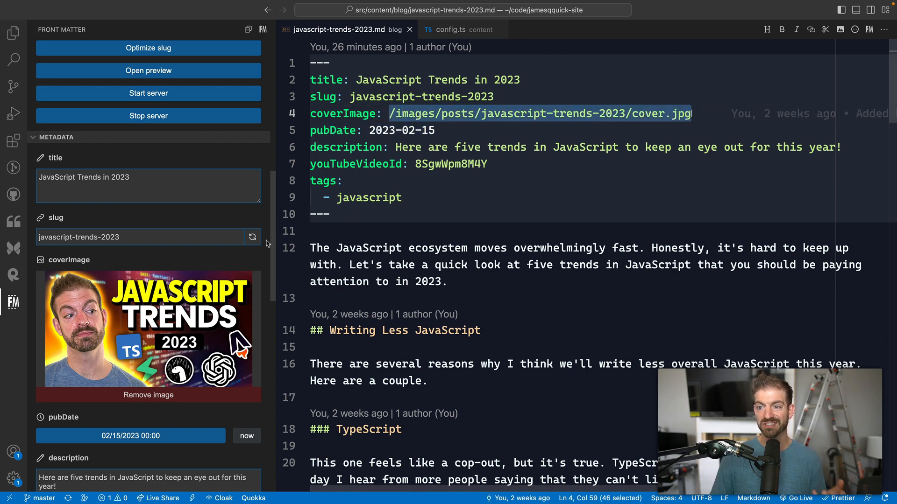
mouse_move(148, 395)
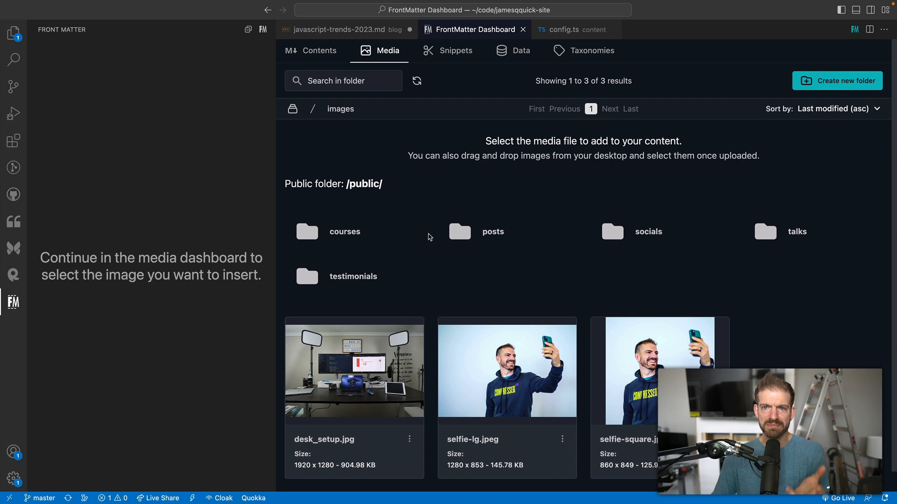
mouse_move(508, 232)
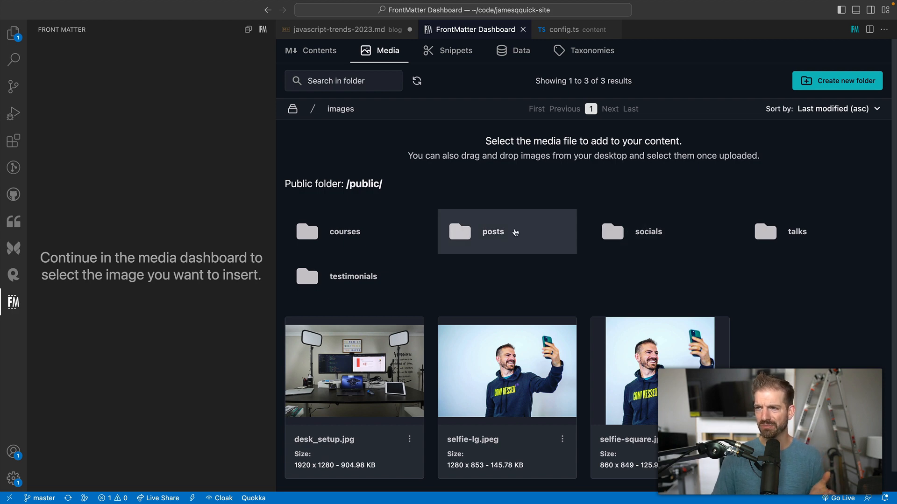
left_click(493, 232)
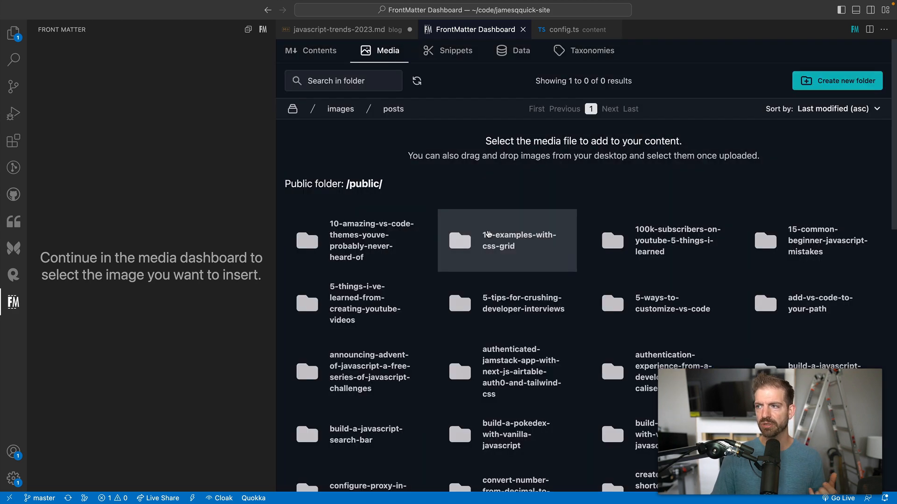
mouse_move(620, 258)
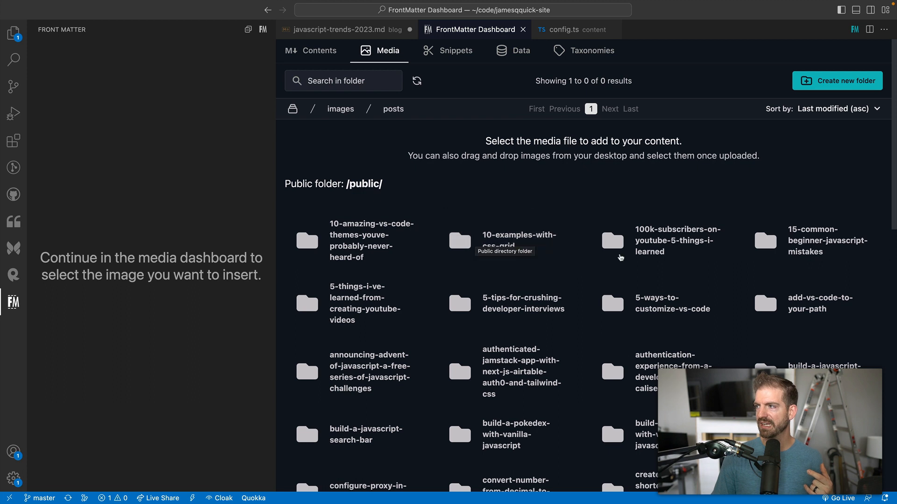
mouse_move(506, 303)
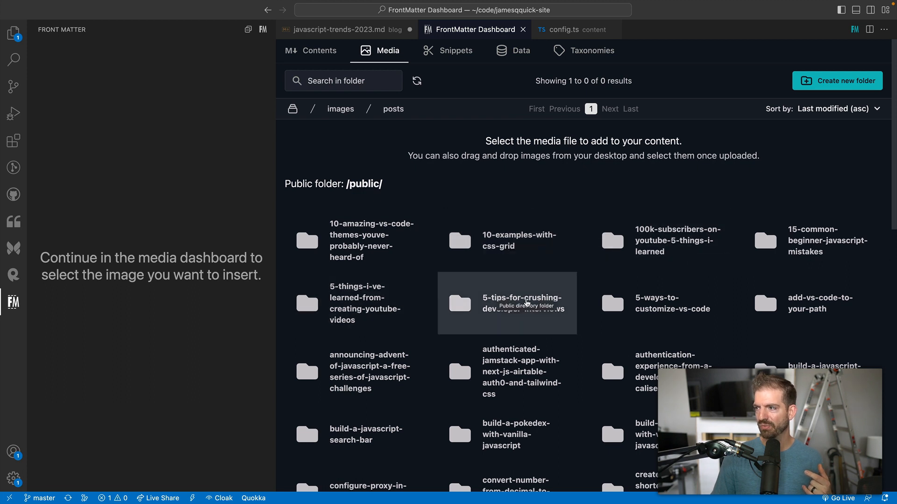
mouse_move(559, 325)
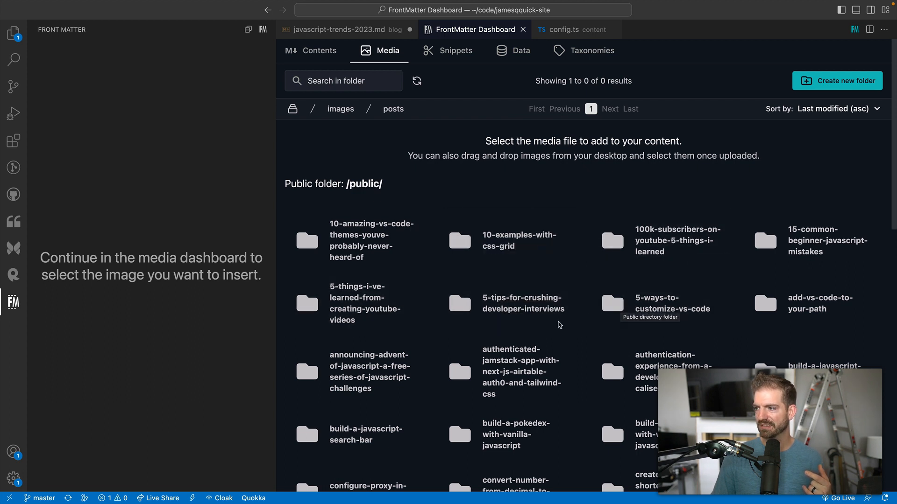
scroll("down", 3)
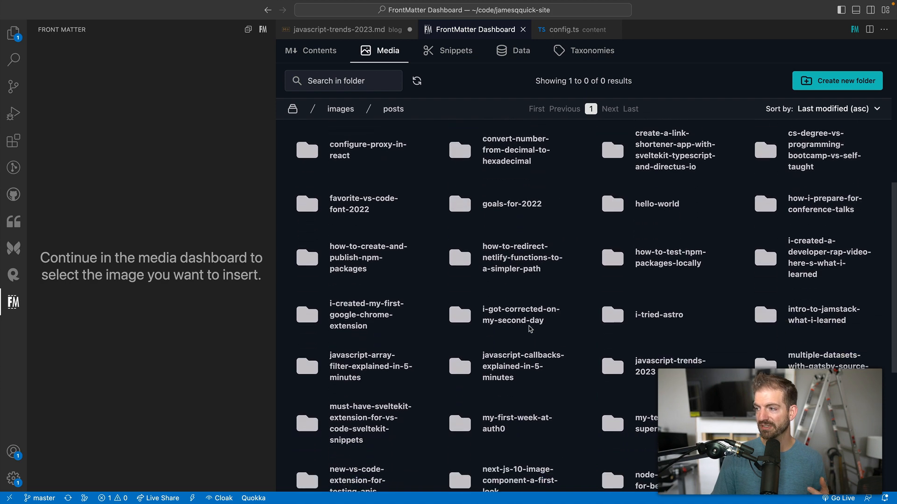
double_click(669, 367)
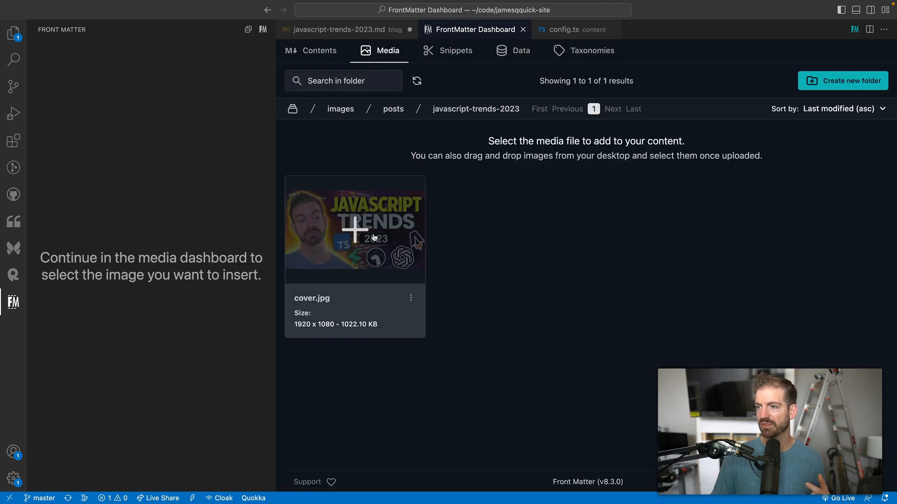
left_click(355, 228)
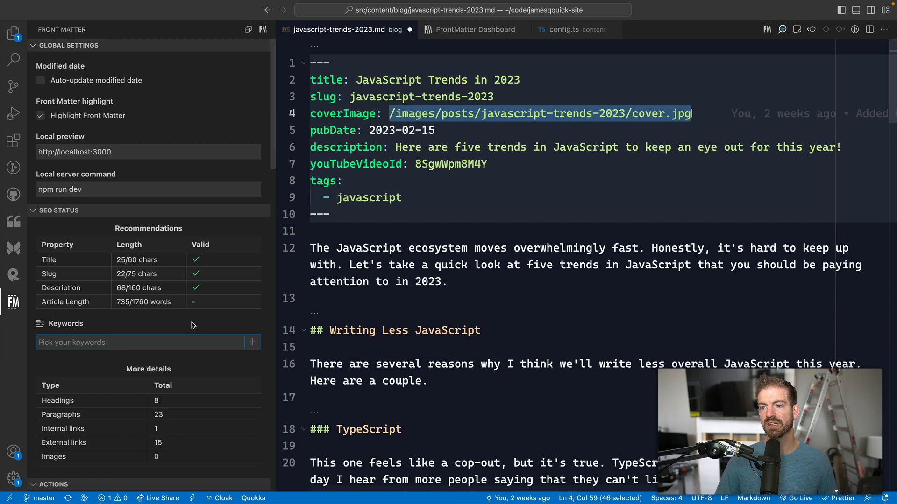
scroll("down", 3)
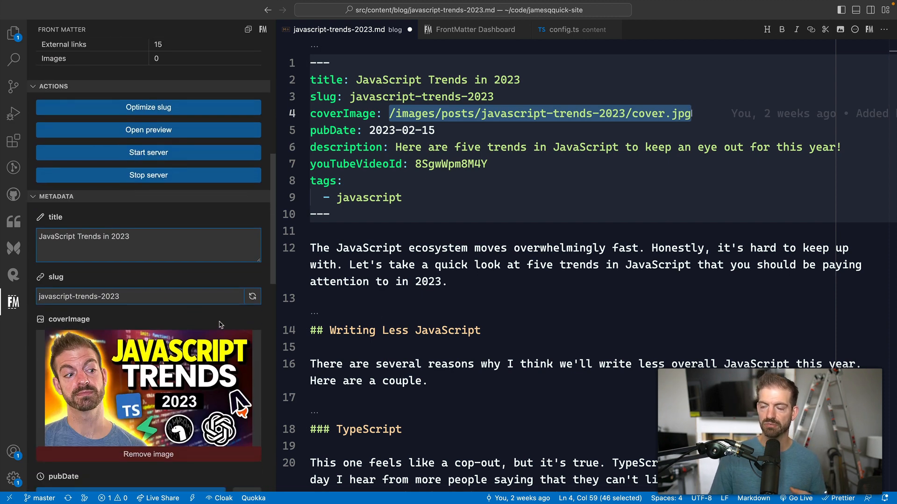
scroll("down", 3)
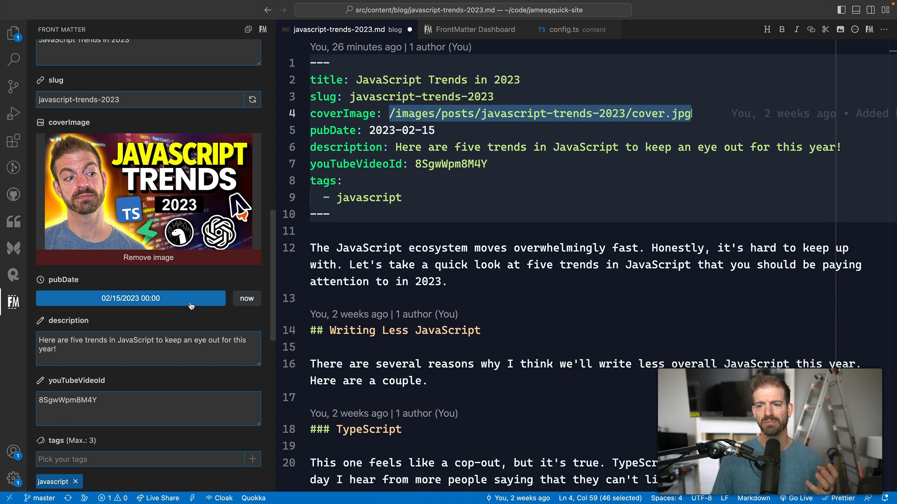
scroll("down", 3)
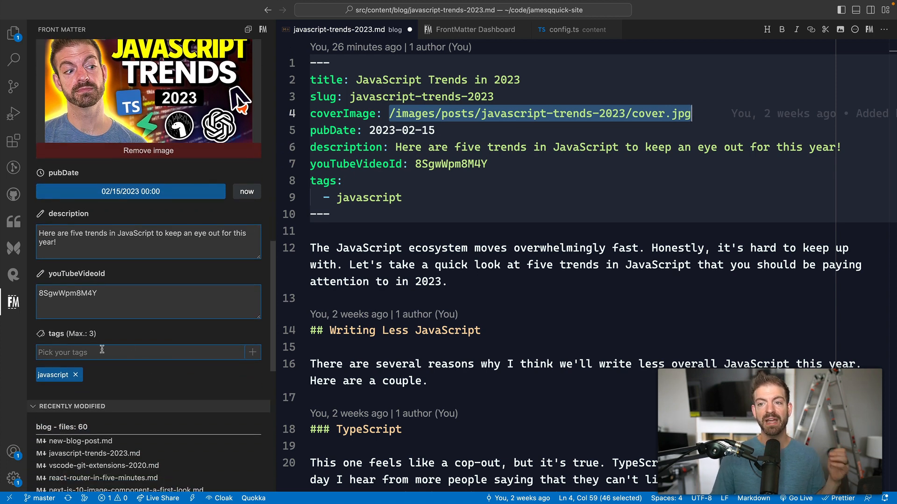
left_click(402, 197)
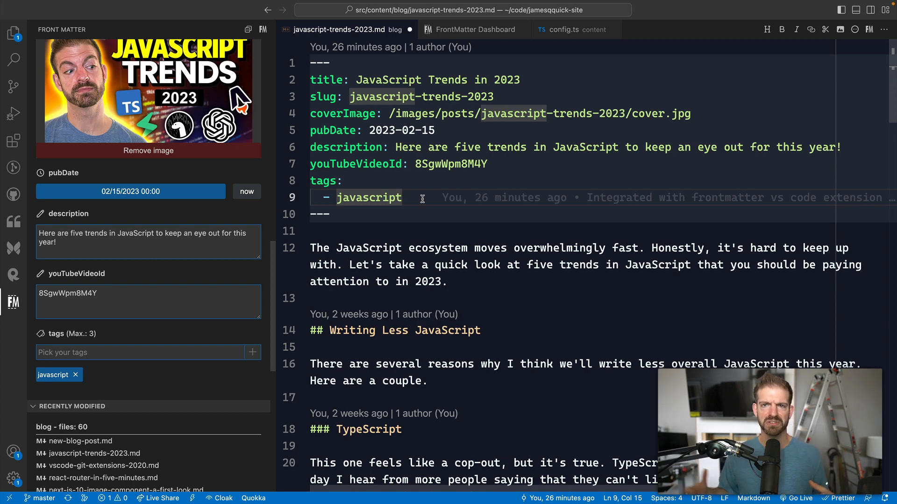
mouse_move(254, 344)
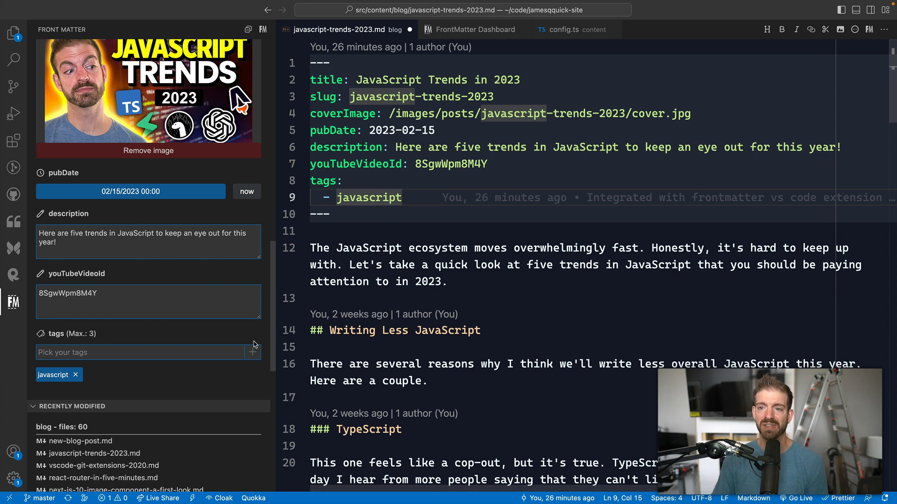
left_click(143, 353)
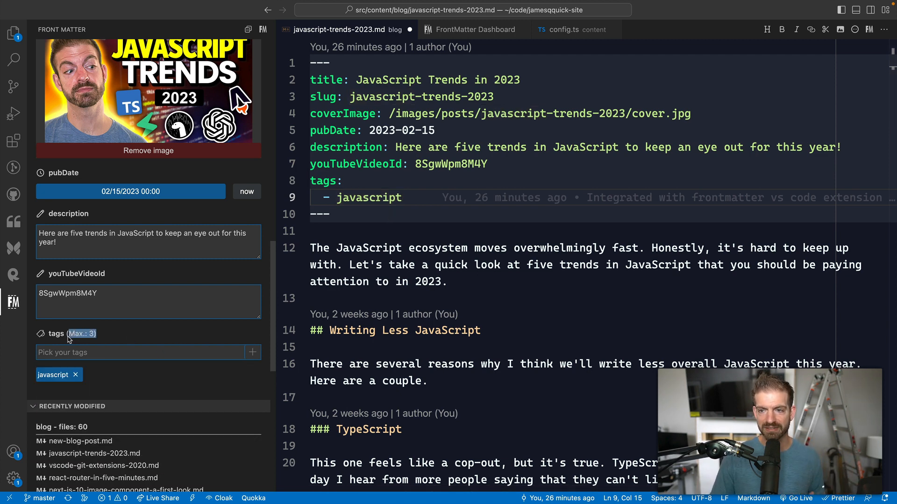
left_click(355, 281)
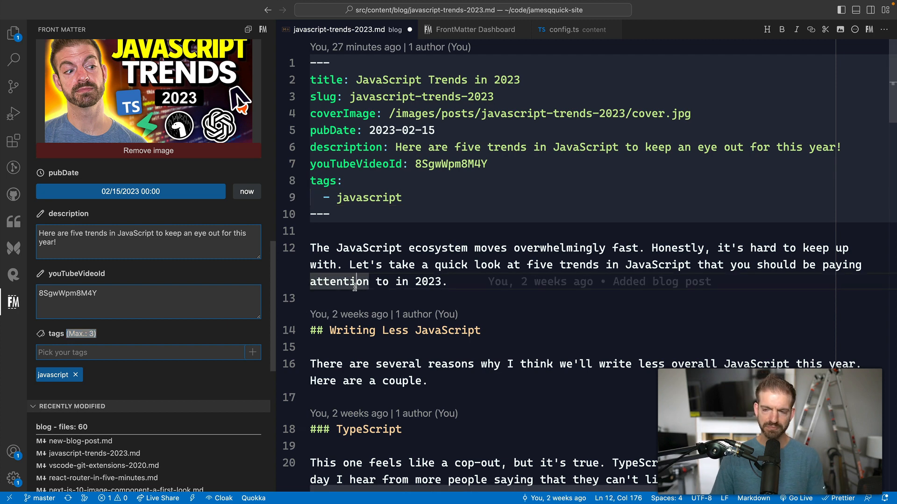
left_click(143, 353)
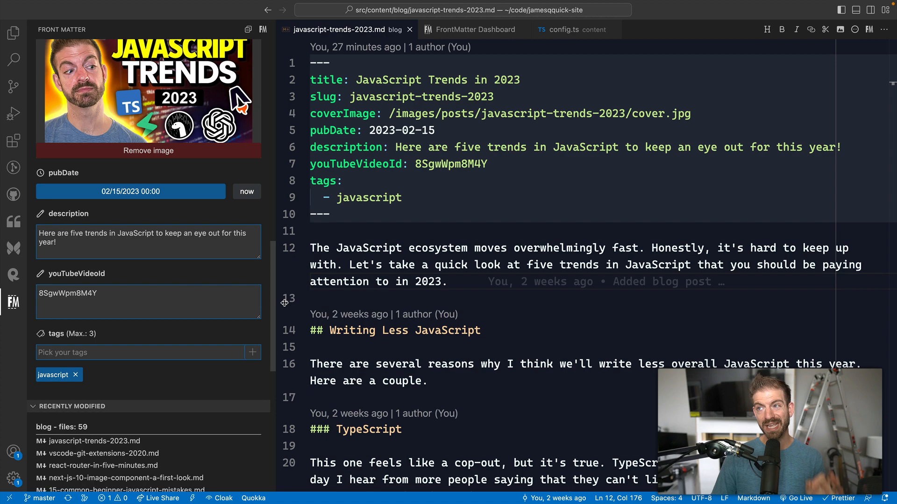
mouse_move(494, 124)
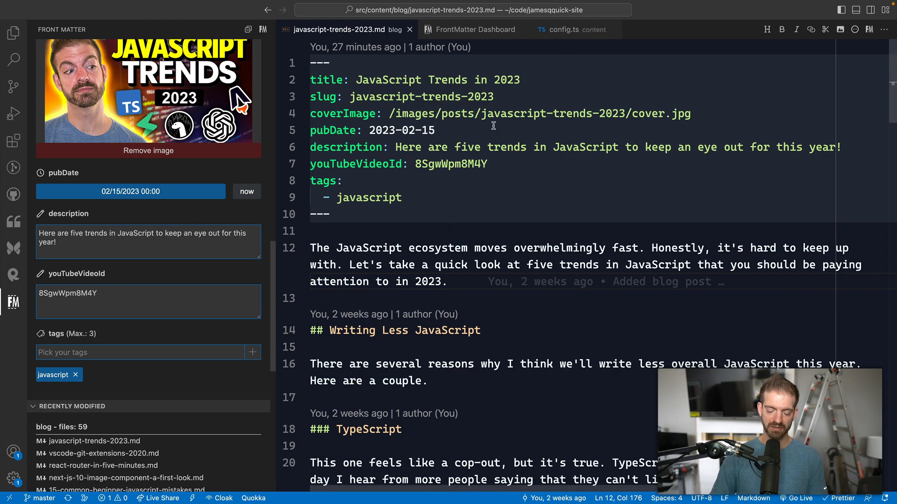
Review the blog, testimonial and course content types in frontmatter.json
left_click(473, 29)
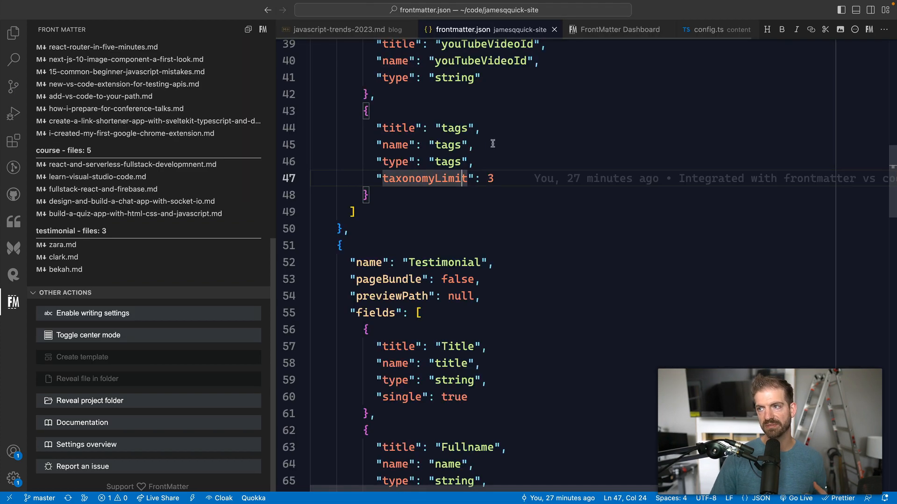
scroll("up", 3)
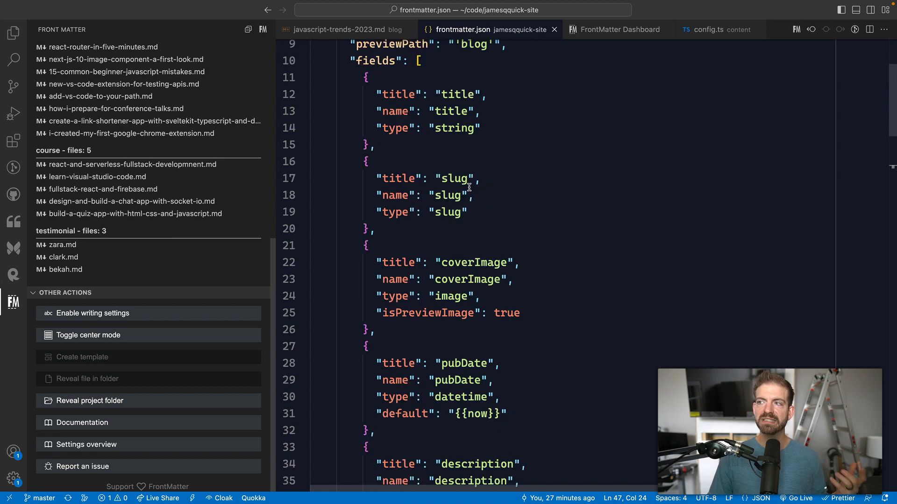
scroll("up", 3)
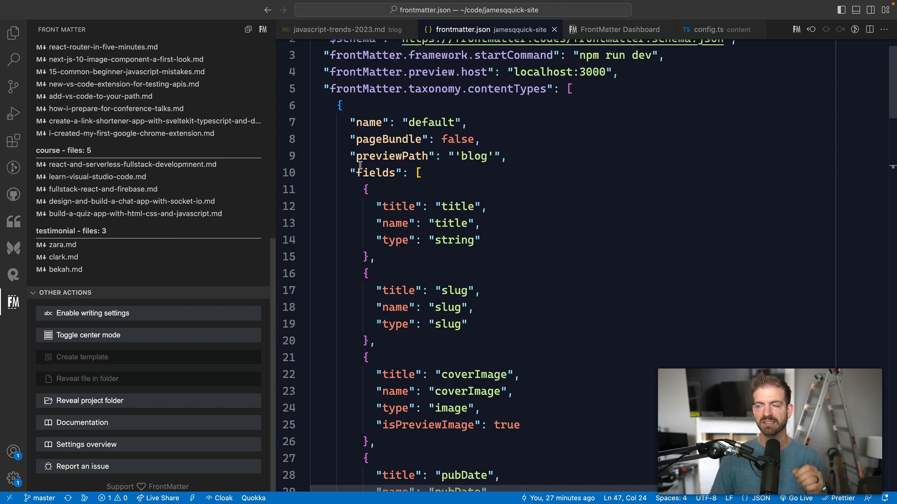
double_click(430, 122)
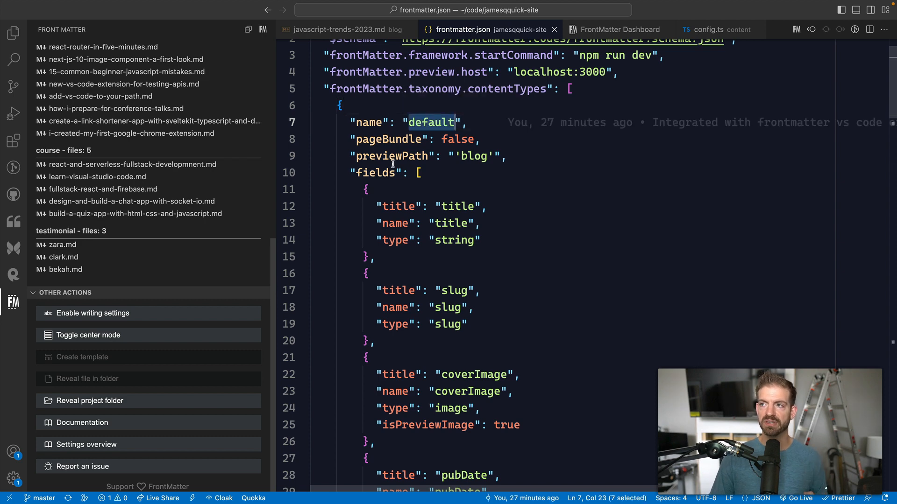
Look over the taxonomy tags array, then return to the JavaScript Trends post
scroll("down", 3)
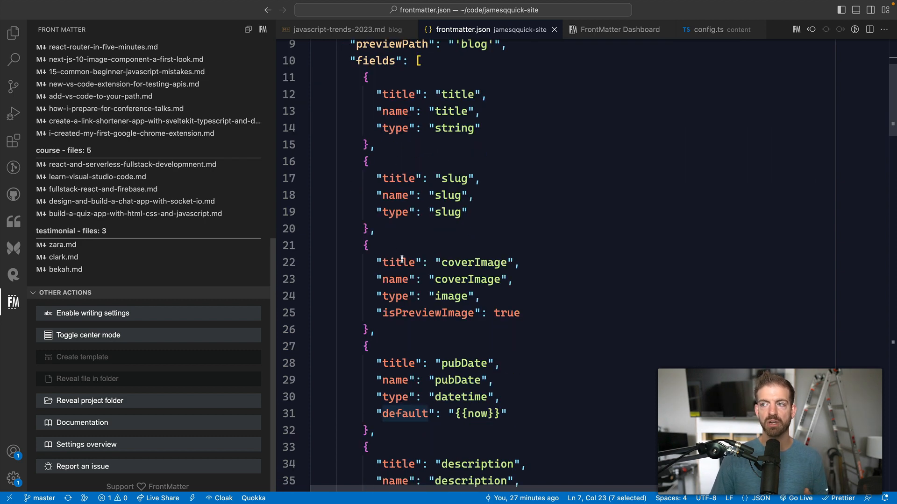
scroll("down", 3)
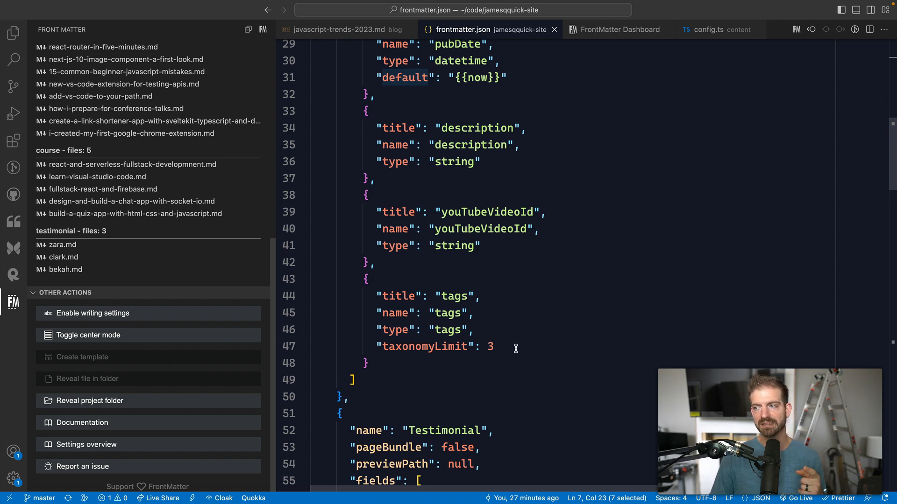
scroll("down", 3)
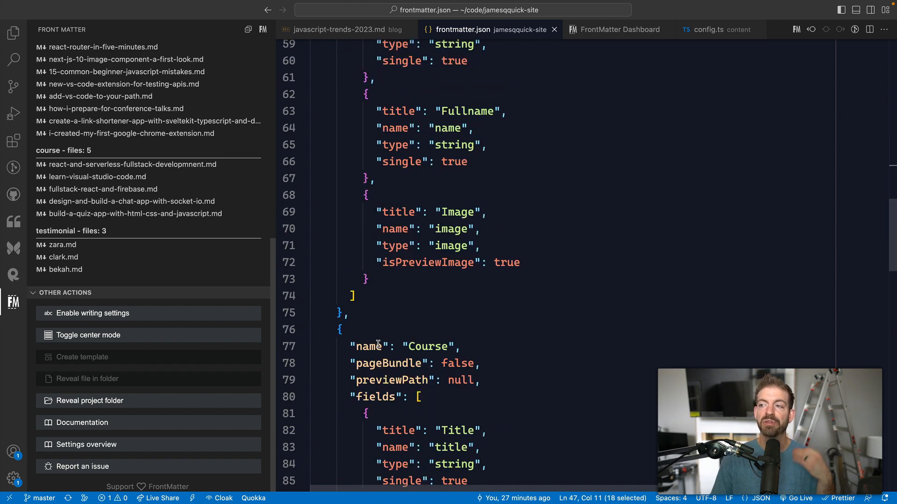
scroll("down", 3)
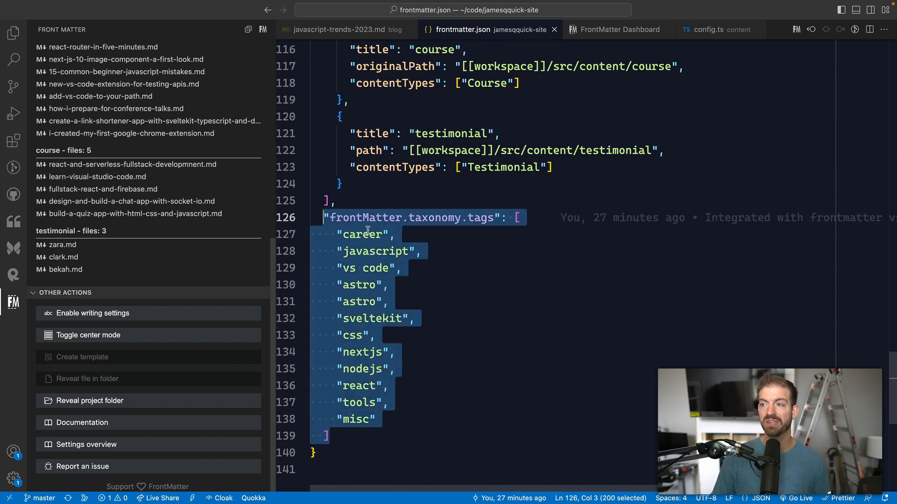
left_click(388, 318)
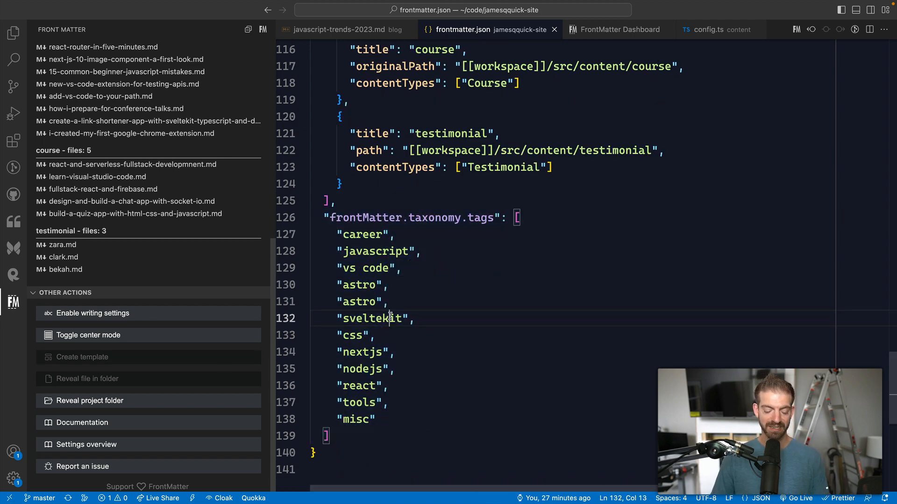
left_click(338, 29)
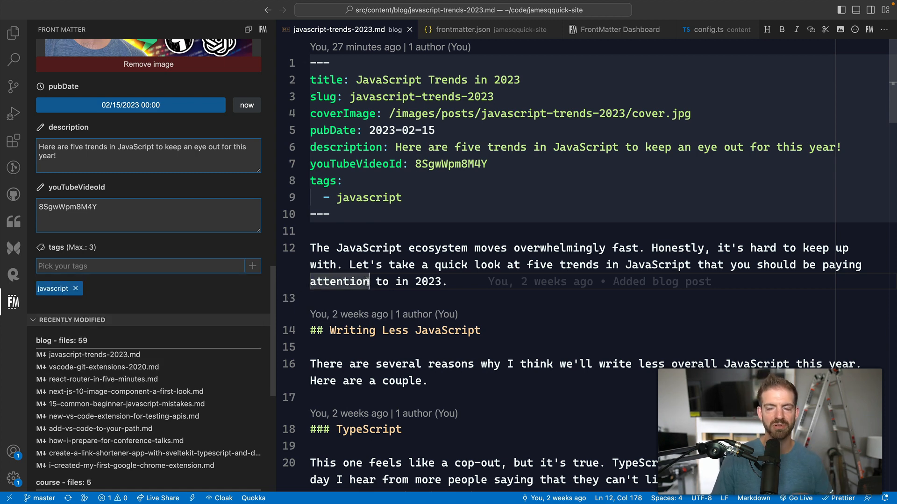
Add then remove the career tag, leaving javascript only, and fold the front matter block
left_click(143, 267)
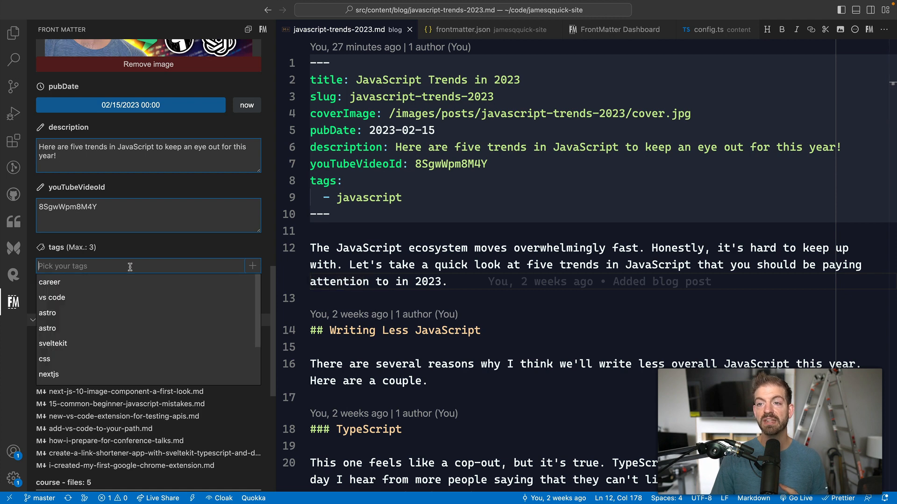
left_click(50, 282)
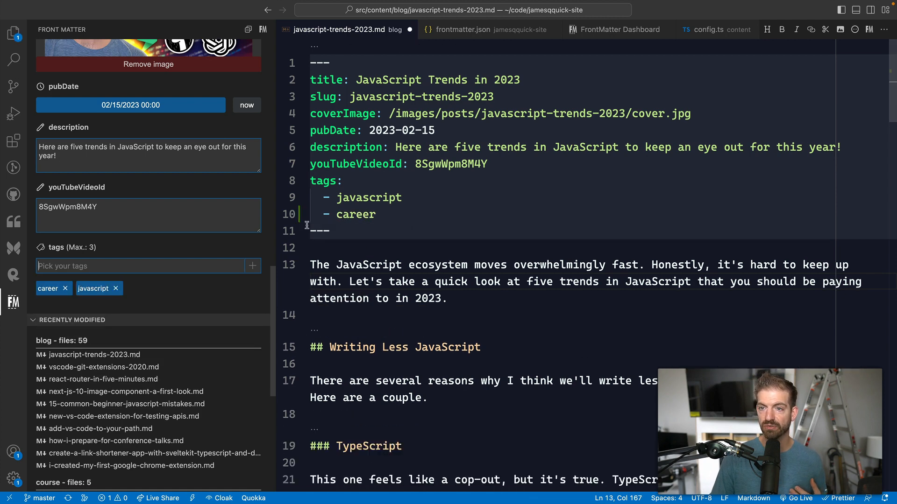
left_click(64, 289)
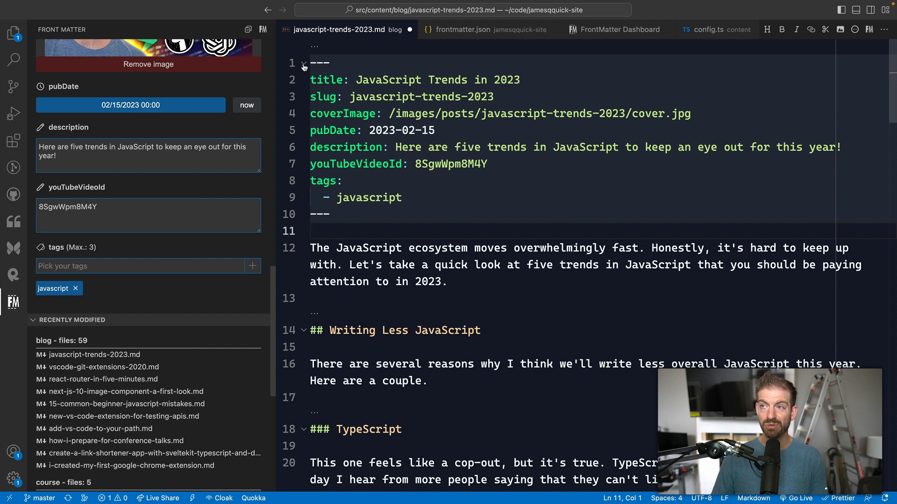
left_click(304, 63)
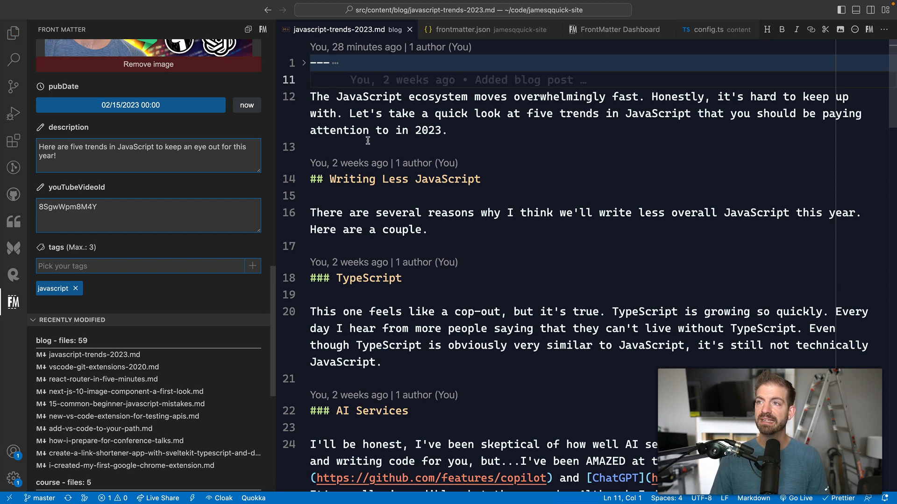
Show Markdown: Open Preview to the Side for the post, scroll it, then close the preview
key("Ctrl+Shift+P")
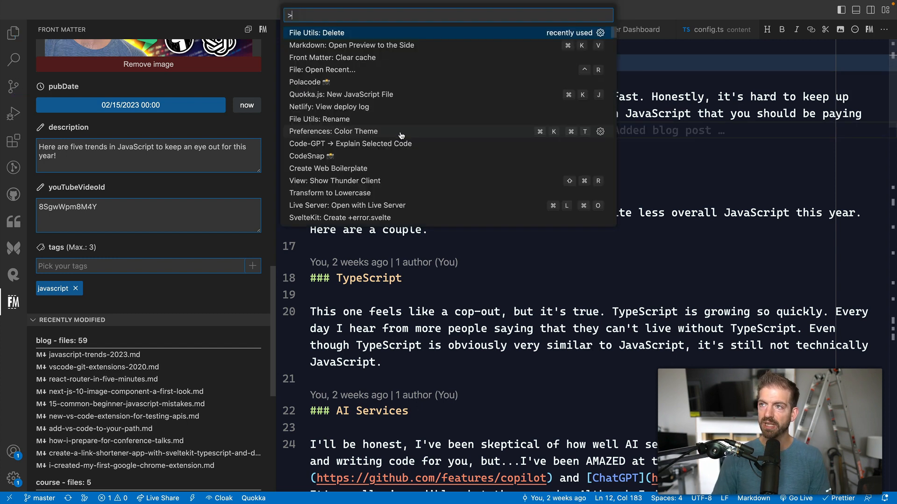
left_click(350, 45)
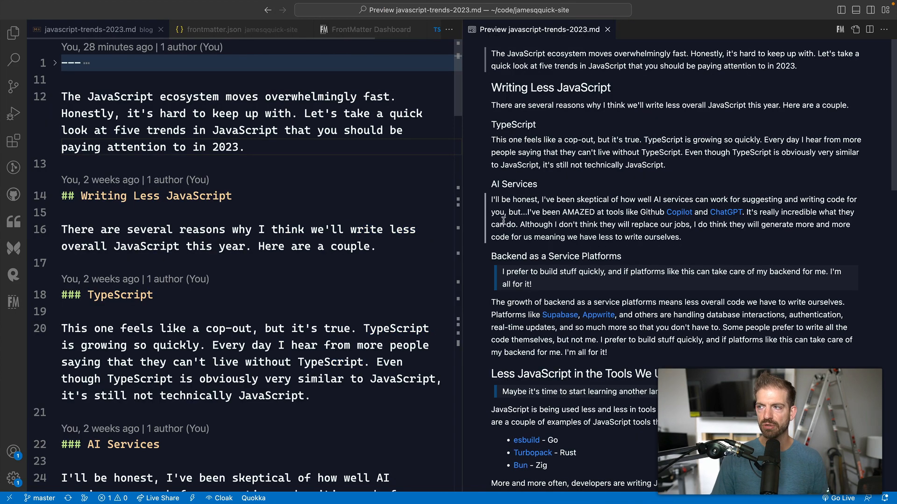
scroll("down", 3)
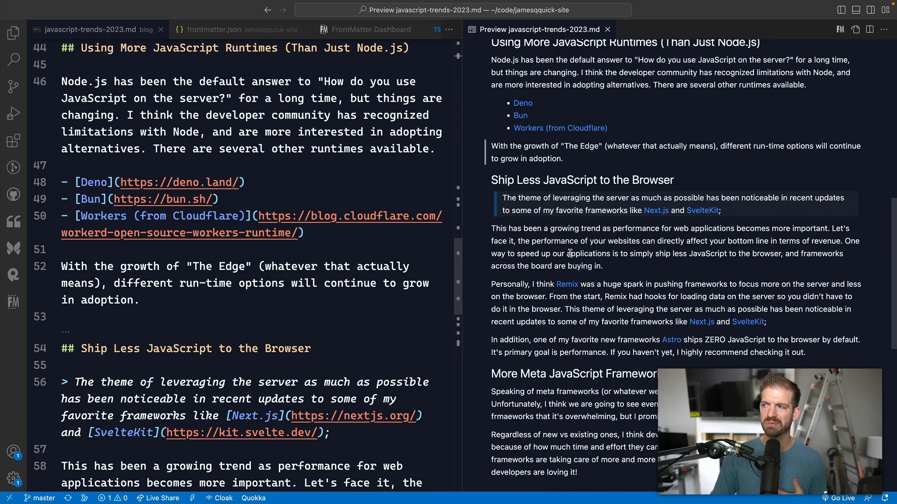
scroll("down", 3)
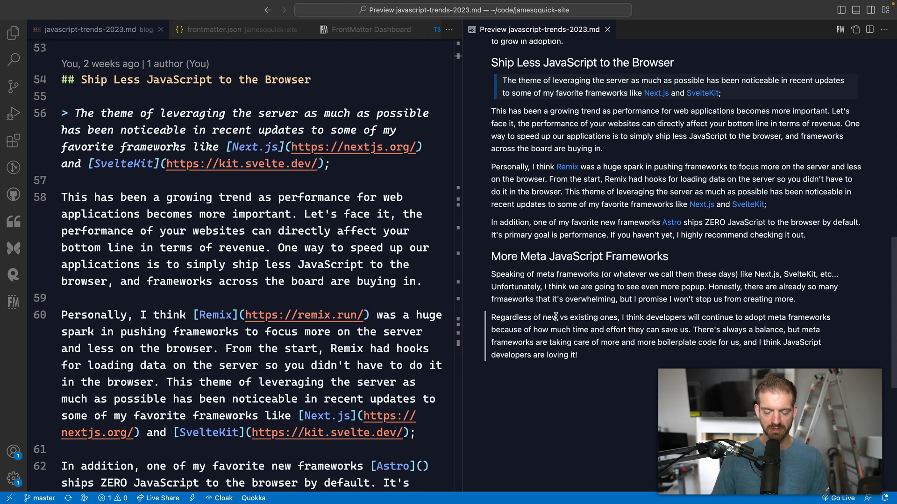
left_click(608, 29)
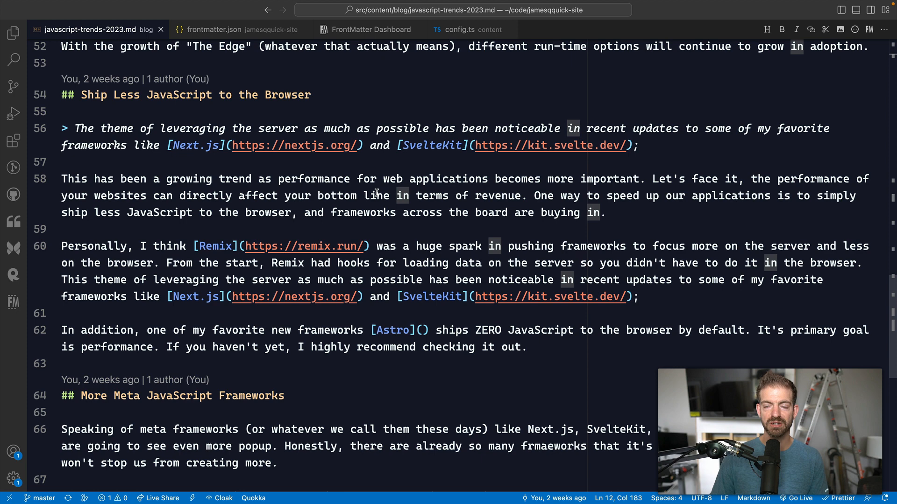
mouse_move(849, 38)
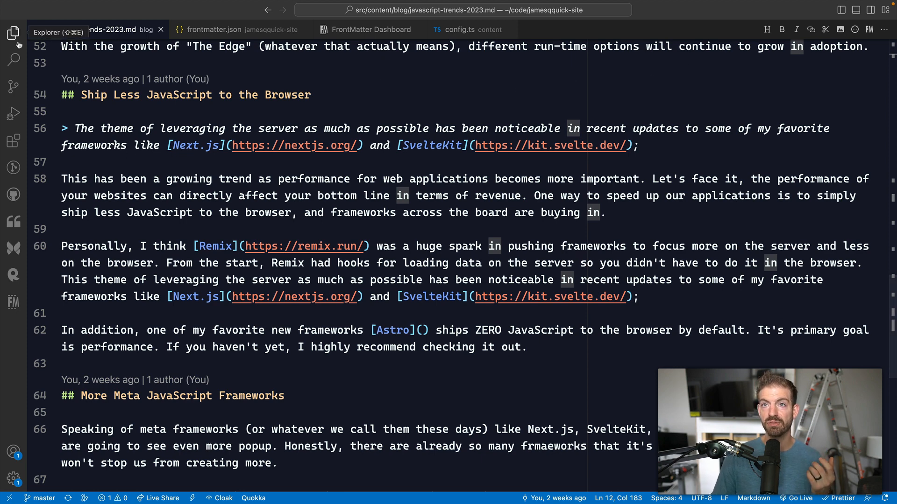
Launch the Front Matter live preview of the post from the sidebar's Actions section
left_click(14, 33)
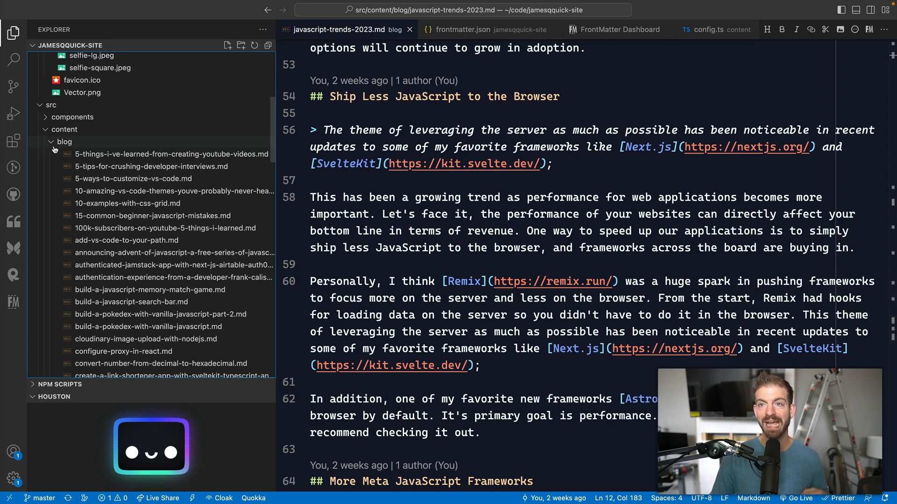
left_click(13, 302)
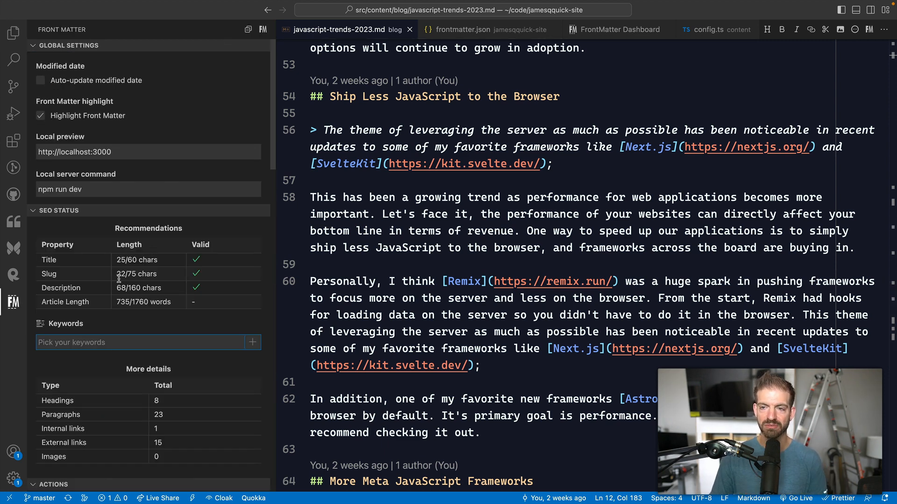
scroll("down", 3)
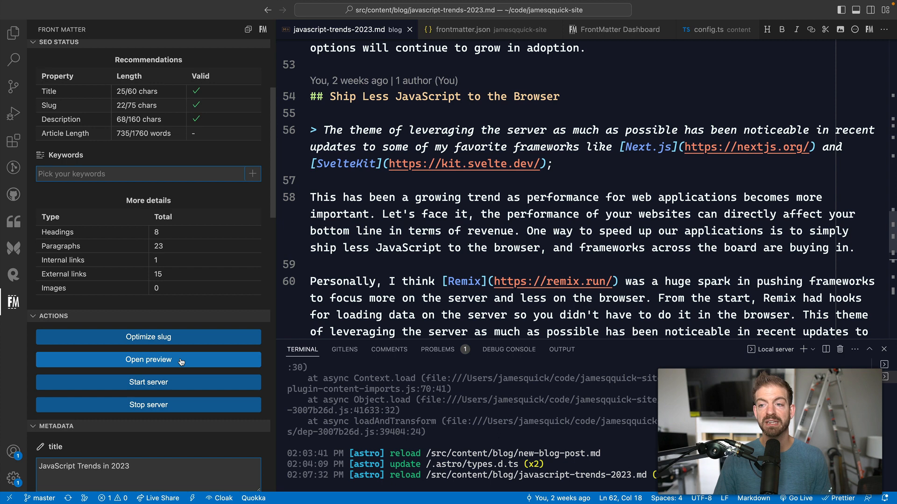
left_click(148, 359)
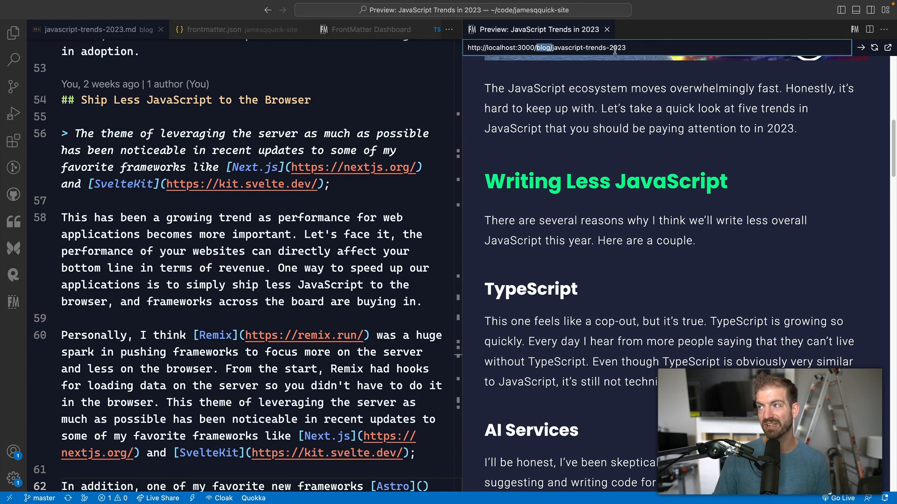
scroll("down", 3)
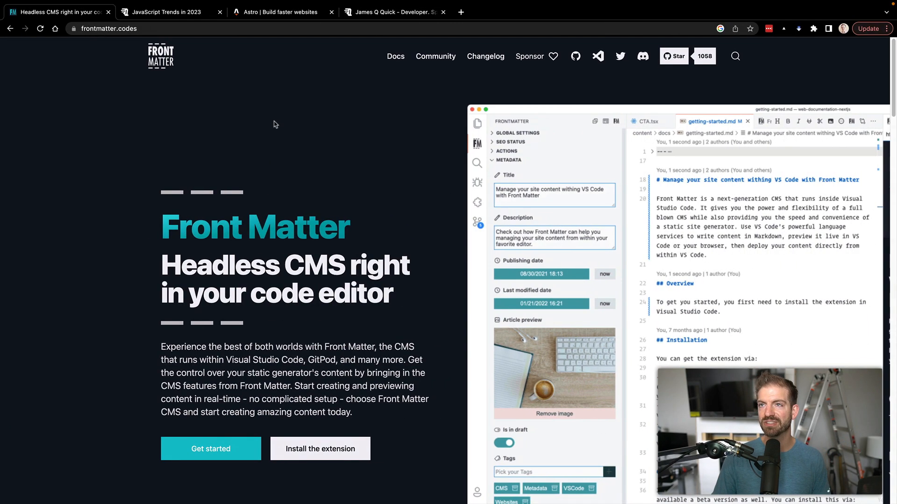
Show the localhost:3000/blog/ listing in Chrome, then return to the editor preview
left_click(166, 12)
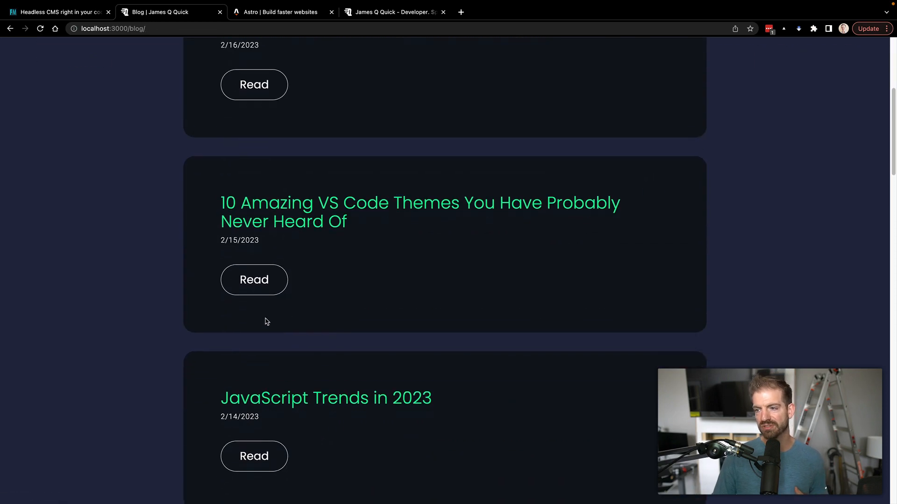
left_click(253, 456)
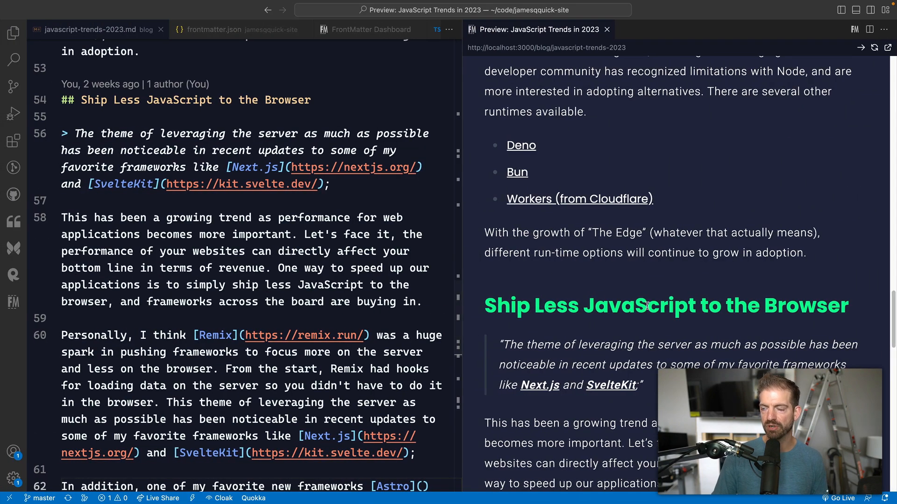
Close the live preview so javascript-trends-2023.md fills the editor, scrolled to its top
scroll("down", 3)
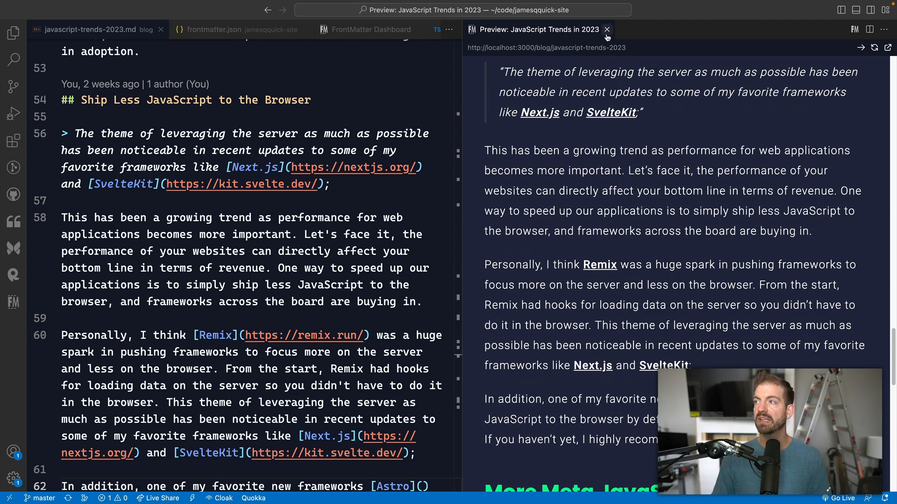
left_click(606, 29)
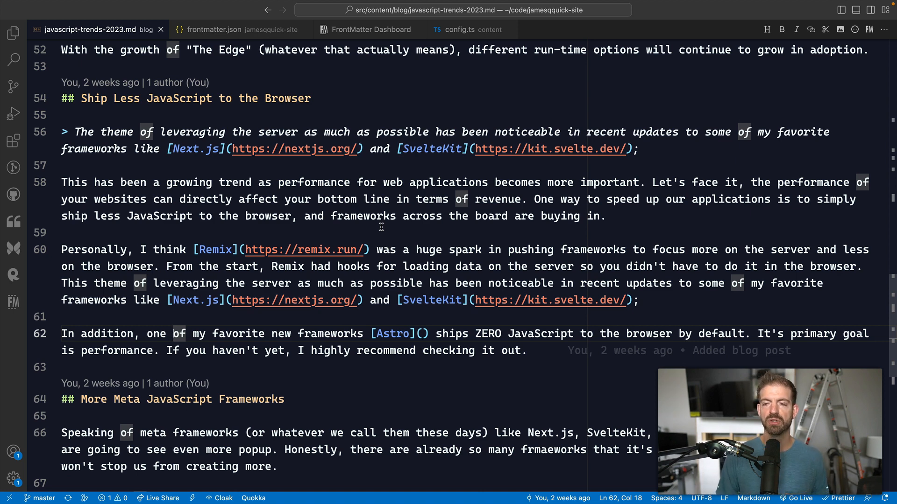
scroll("up", 3)
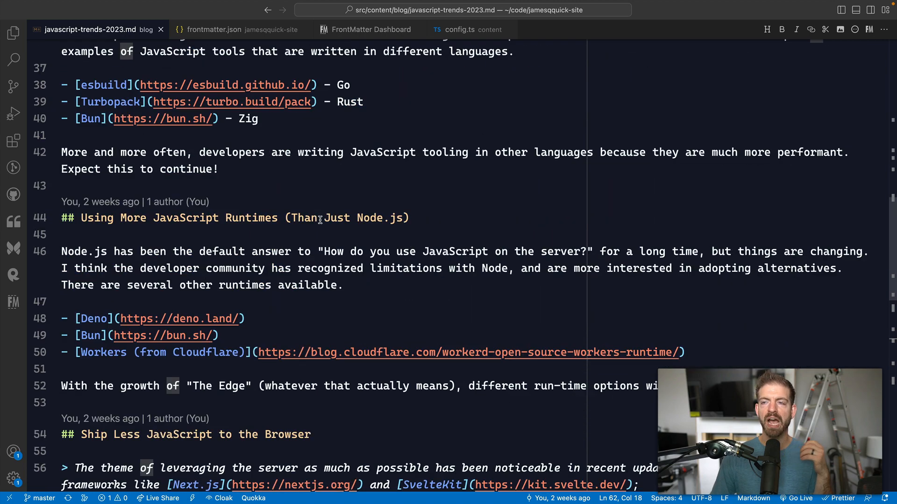
scroll("up", 3)
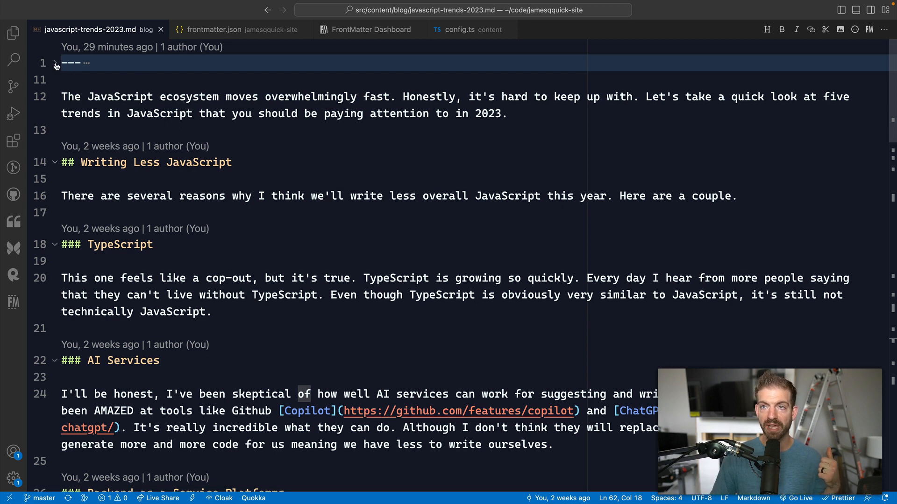
Expand the front matter block and bring up the Front Matter dashboard's media folder
left_click(54, 63)
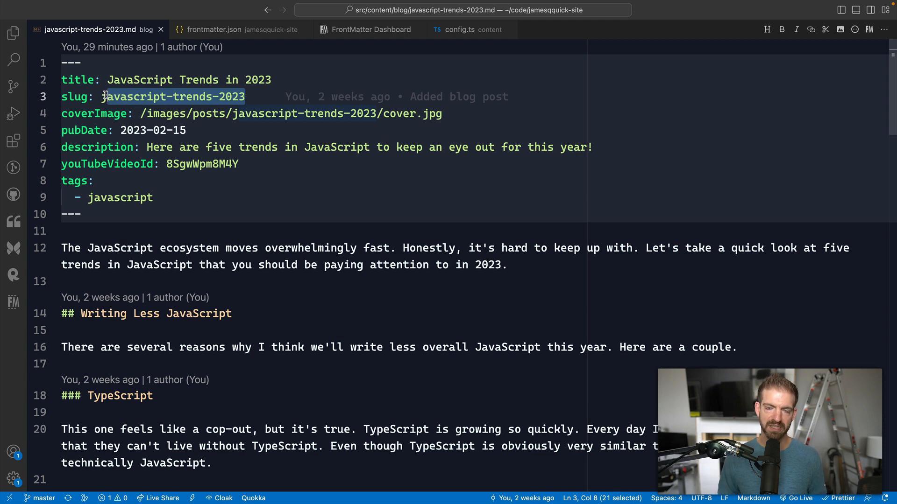
mouse_move(12, 242)
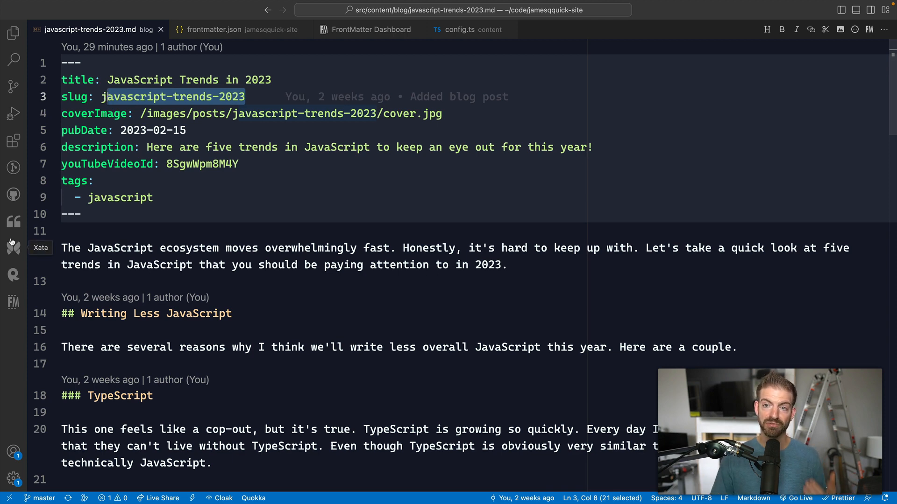
mouse_move(13, 274)
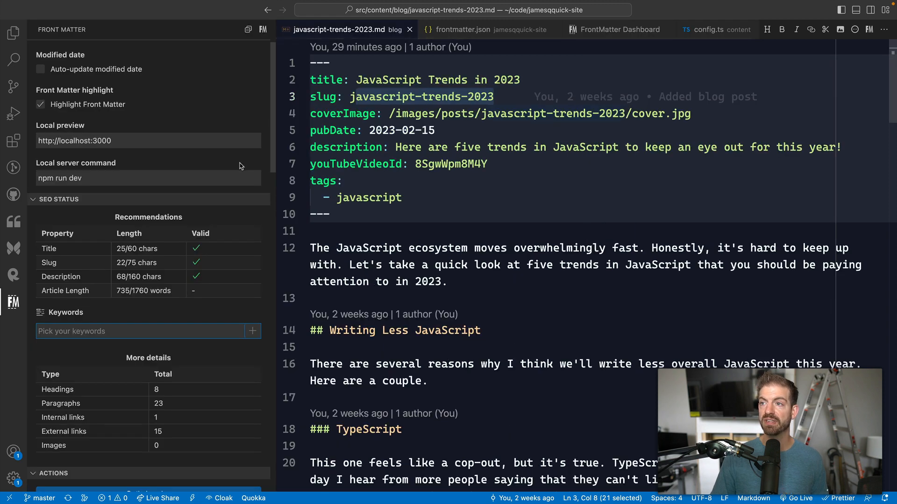
mouse_move(869, 29)
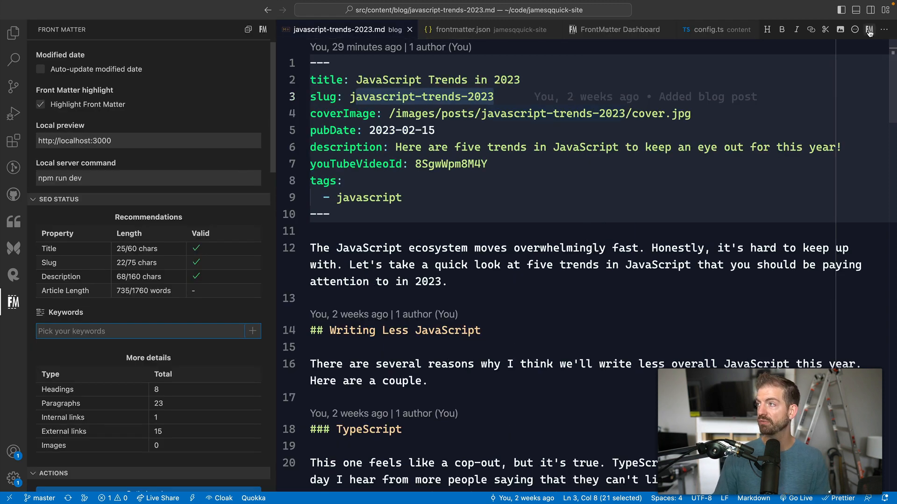
left_click(619, 29)
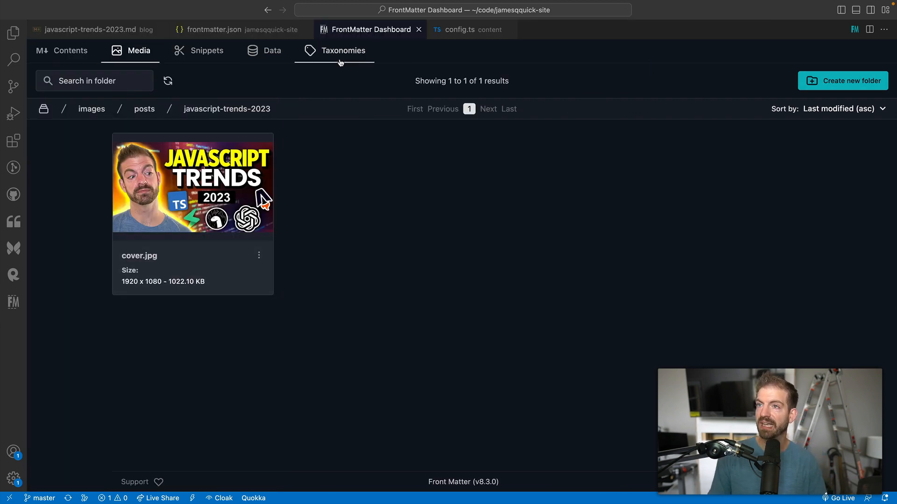
Create new content in the blog folder titled 'New Blog Post' from the Contents view
left_click(70, 51)
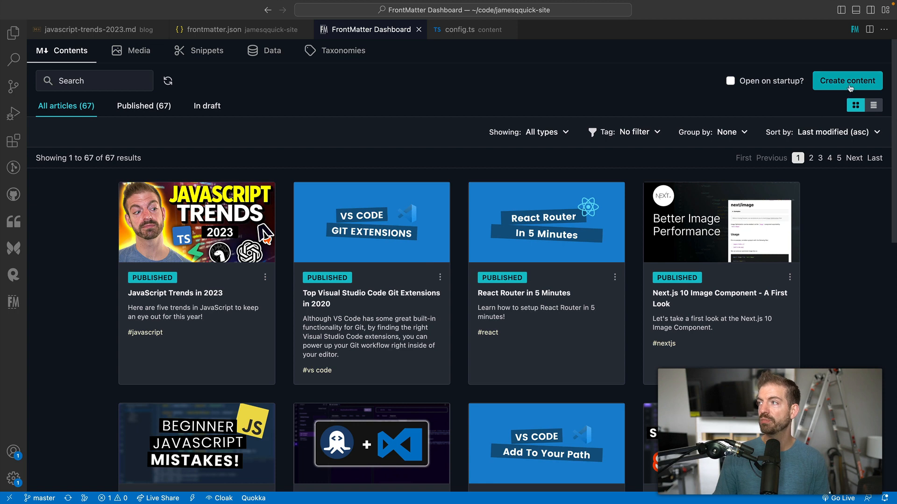
left_click(848, 81)
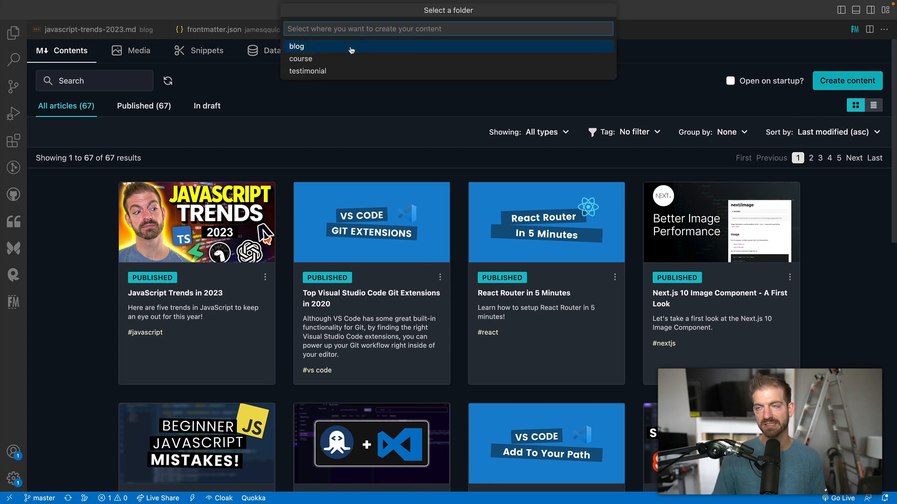
left_click(296, 47)
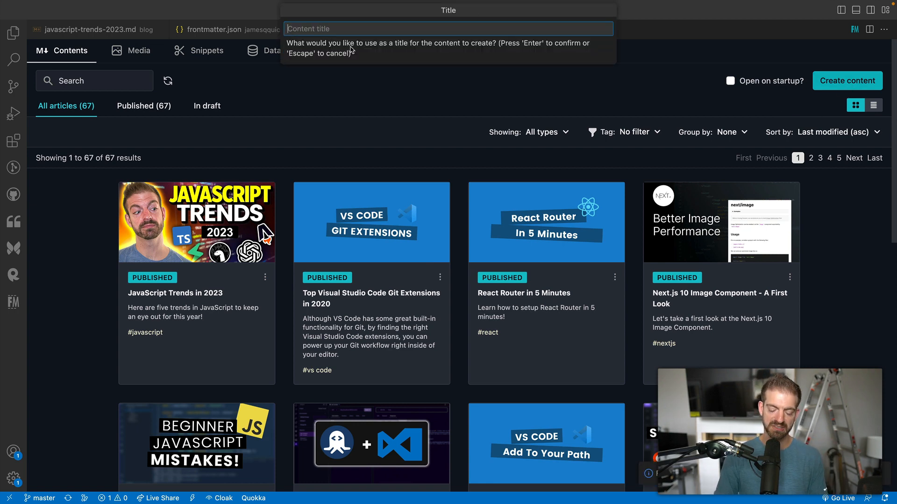
type("New Blog")
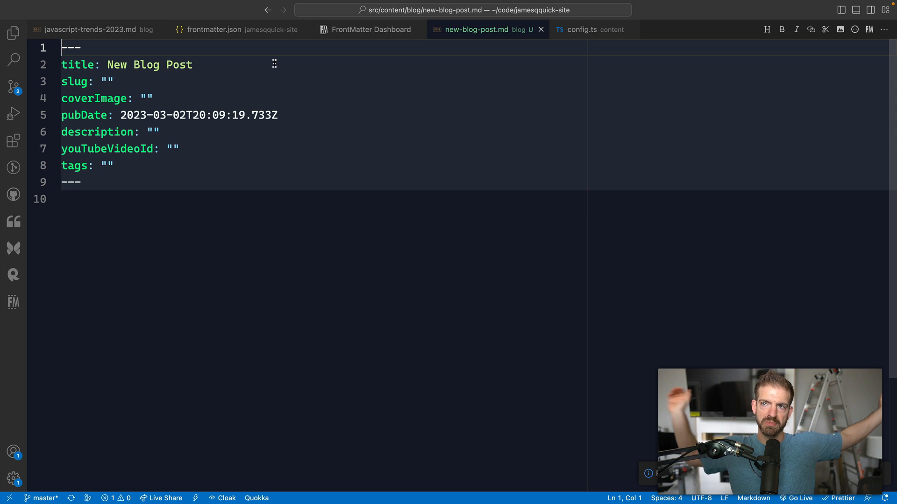
Generate the optimized slug blog-post for the new post via the Front Matter panel
key("ctrl+a")
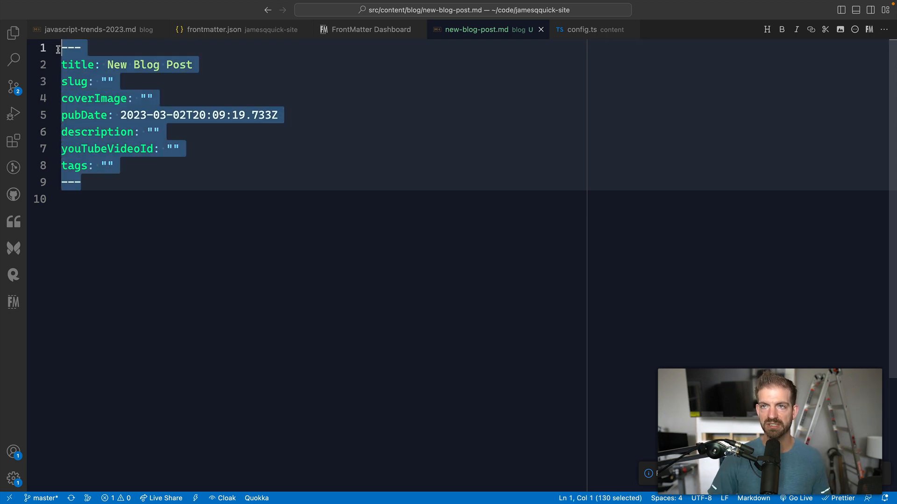
left_click(113, 82)
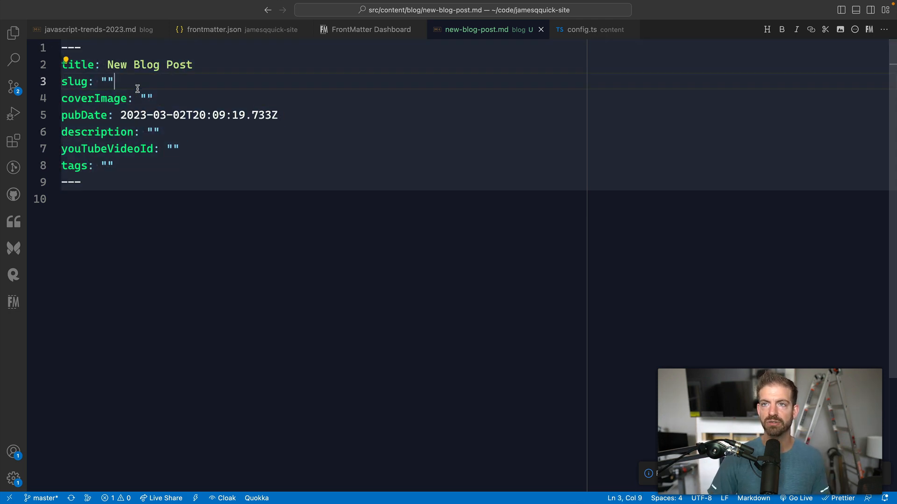
mouse_move(12, 301)
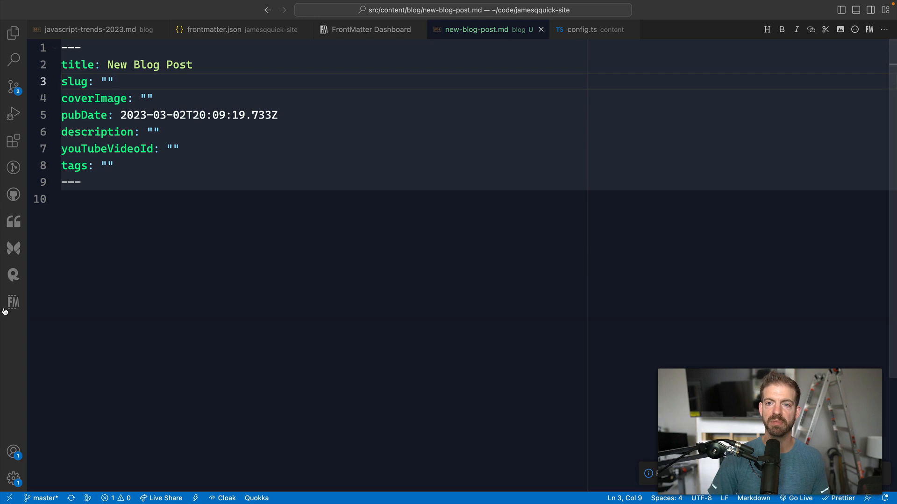
left_click(13, 302)
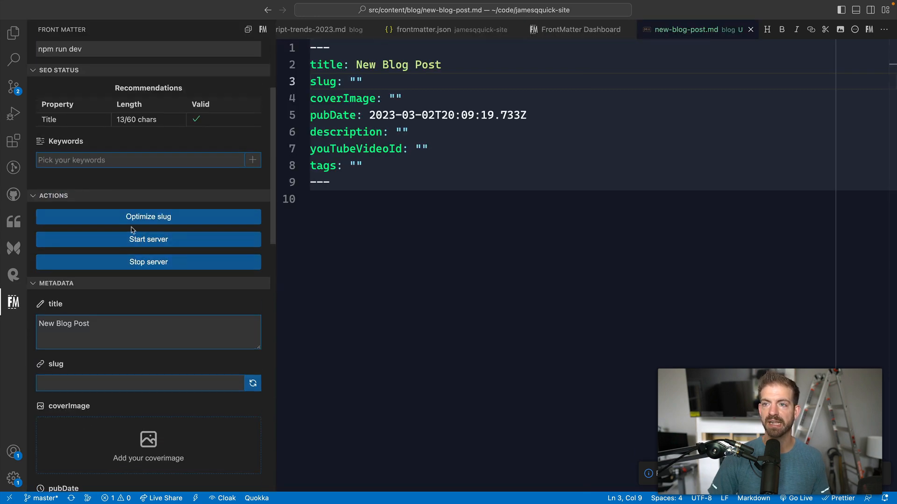
left_click(149, 216)
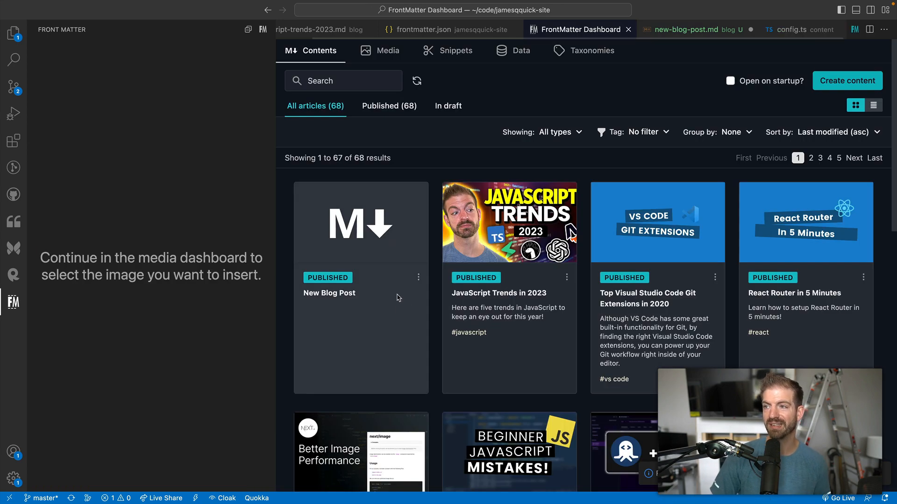
mouse_move(478, 229)
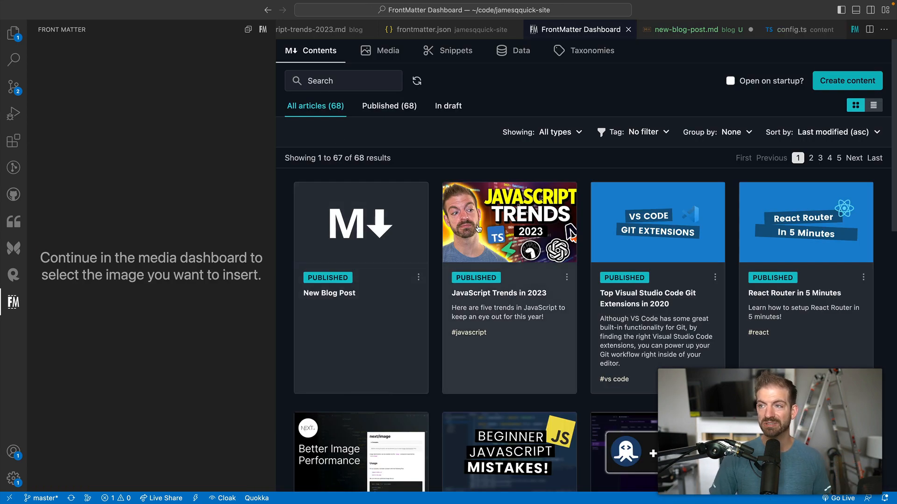
mouse_move(356, 120)
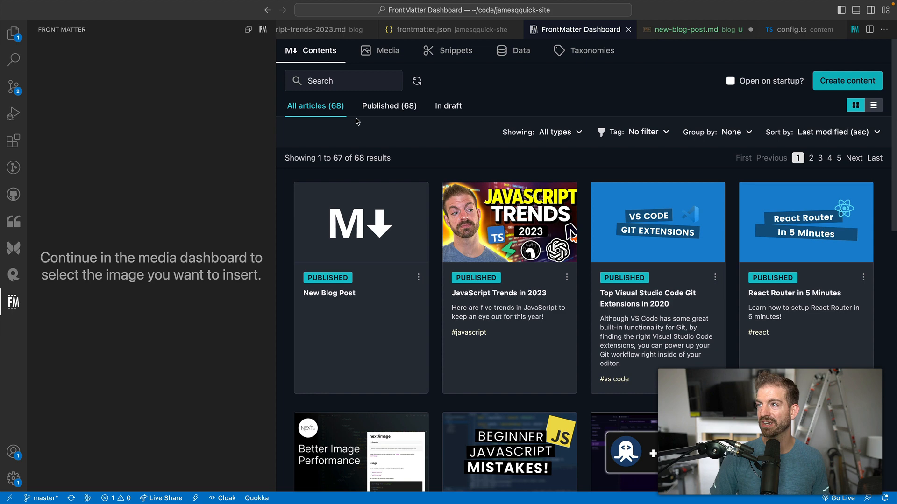
Set the cover image to /images/posts/javascript-trends-2023/cover.jpg from the Media library
left_click(387, 50)
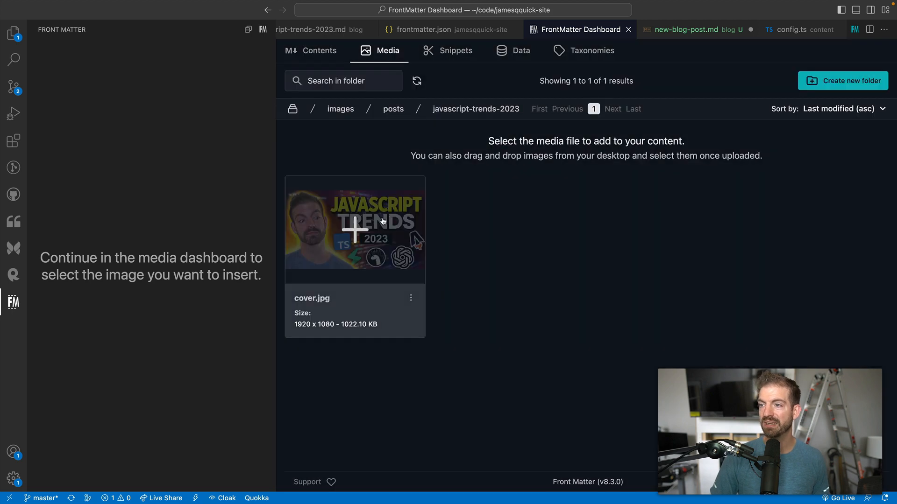
left_click(355, 228)
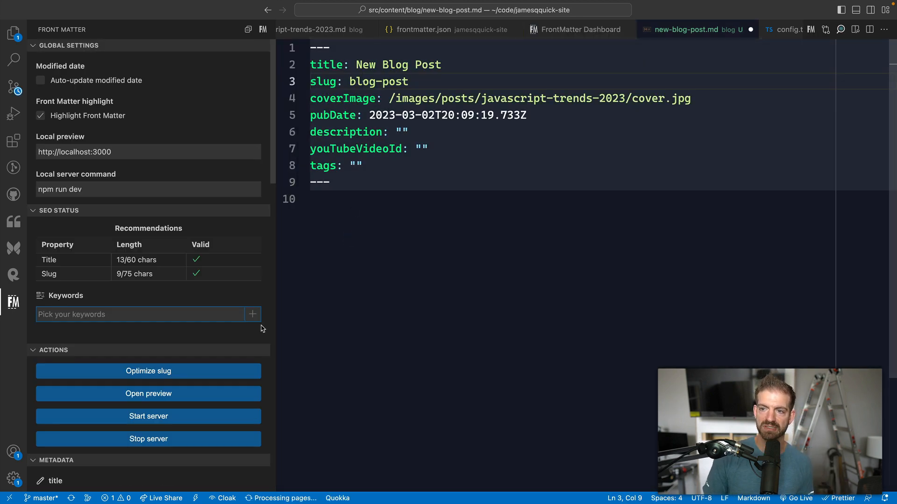
Scroll the Front Matter panel down to check the chosen cover image
scroll("down", 3)
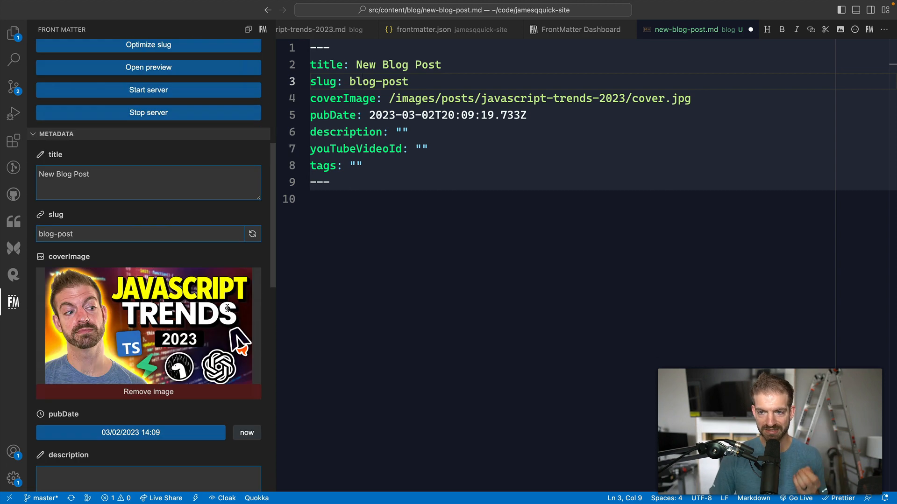
scroll("down", 3)
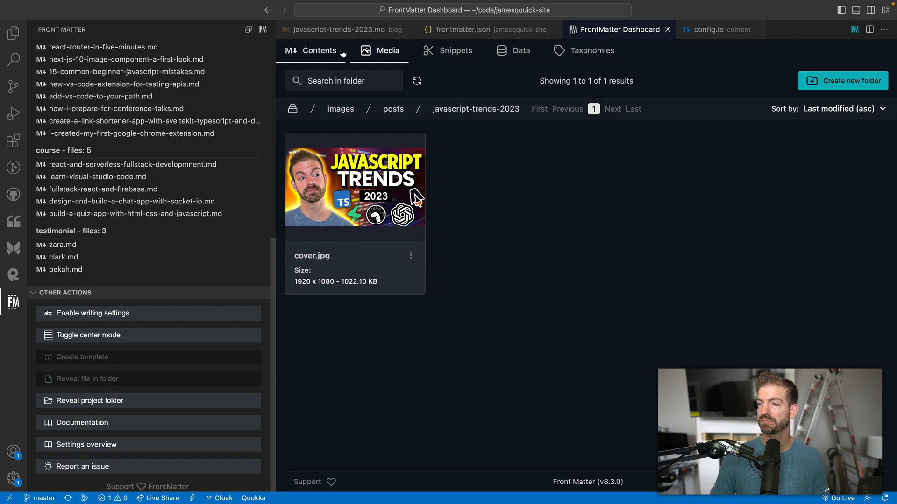
Return to the Contents list of 68 articles and show the JavaScript Trends in 2023 card's actions
left_click(847, 80)
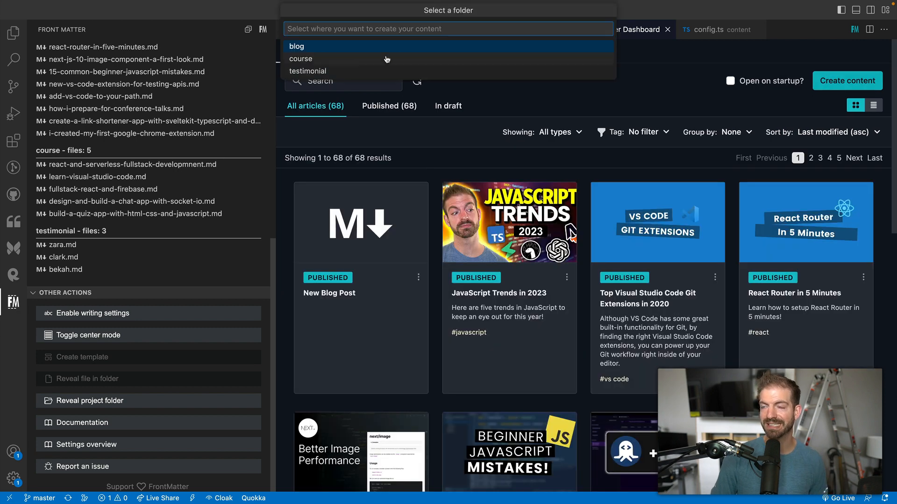
mouse_move(595, 93)
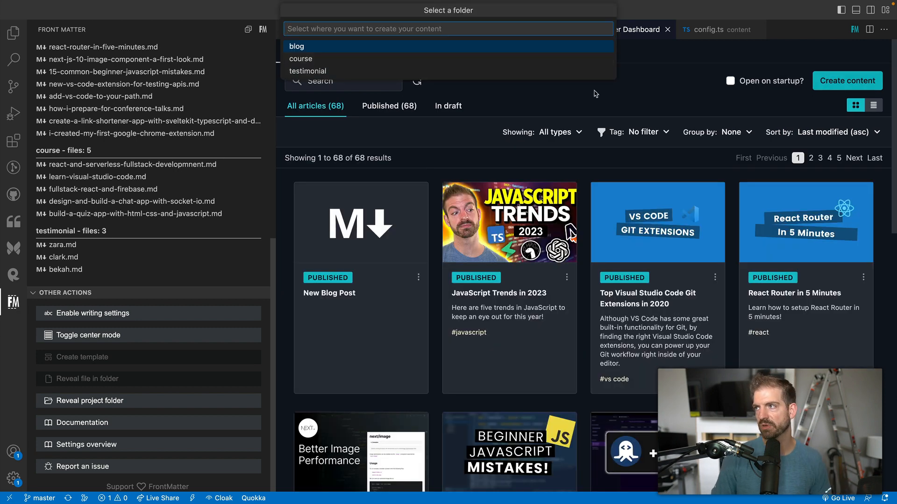
left_click(296, 46)
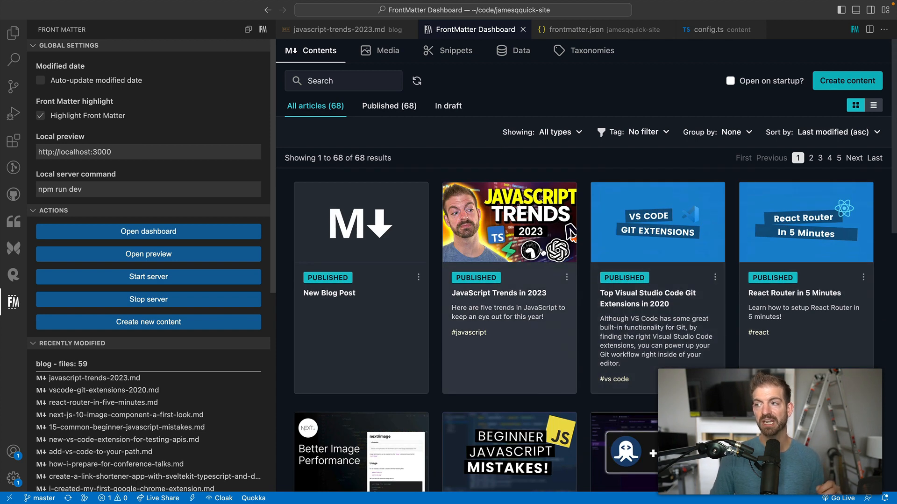
mouse_move(489, 300)
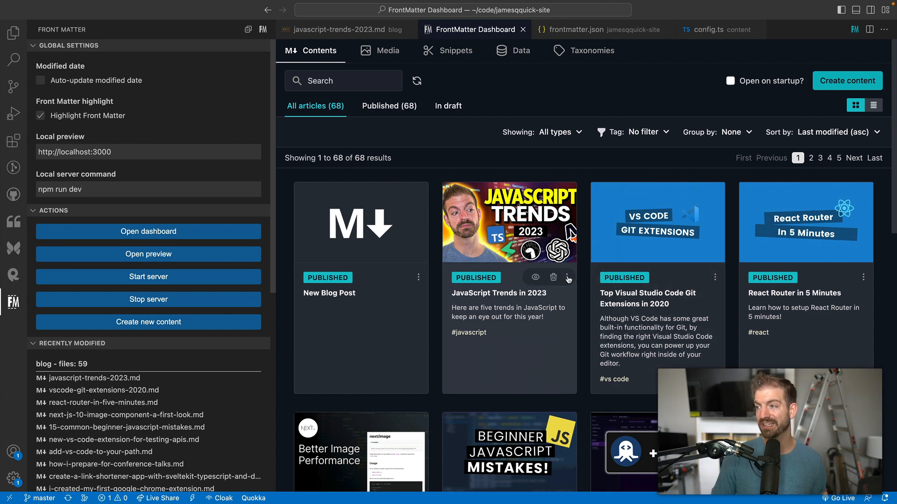
left_click(567, 277)
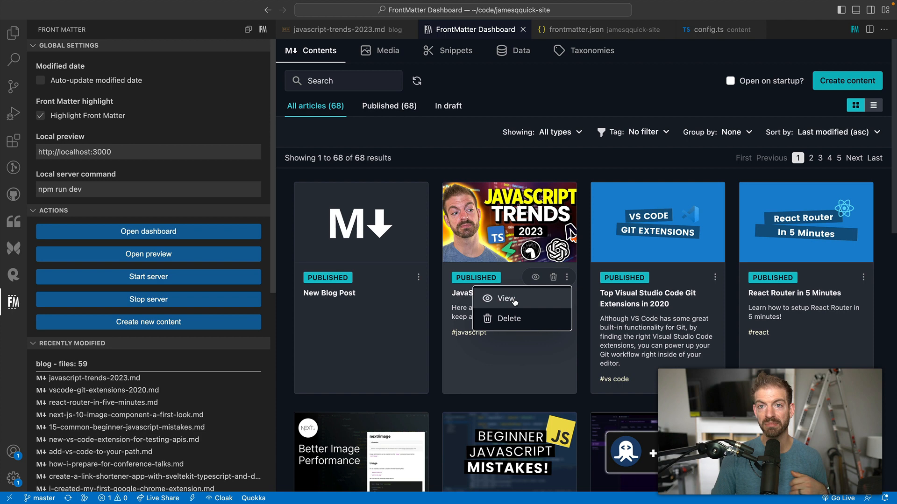